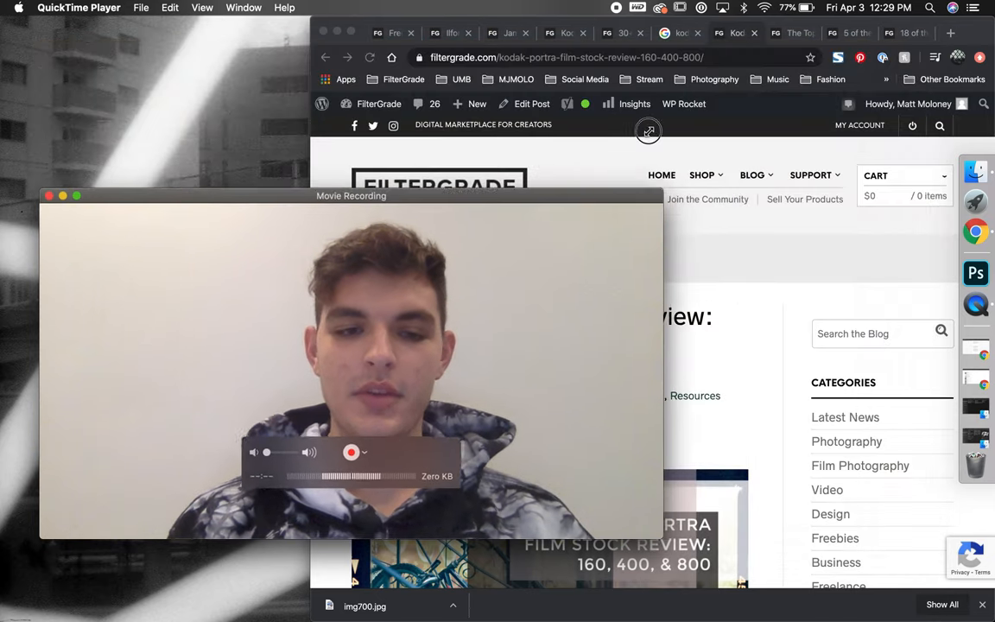
# - Shrink the QuickTime webcam preview and move it to the left beside the browser
pyautogui.moveTo(350, 195); pyautogui.dragTo(175, 244)
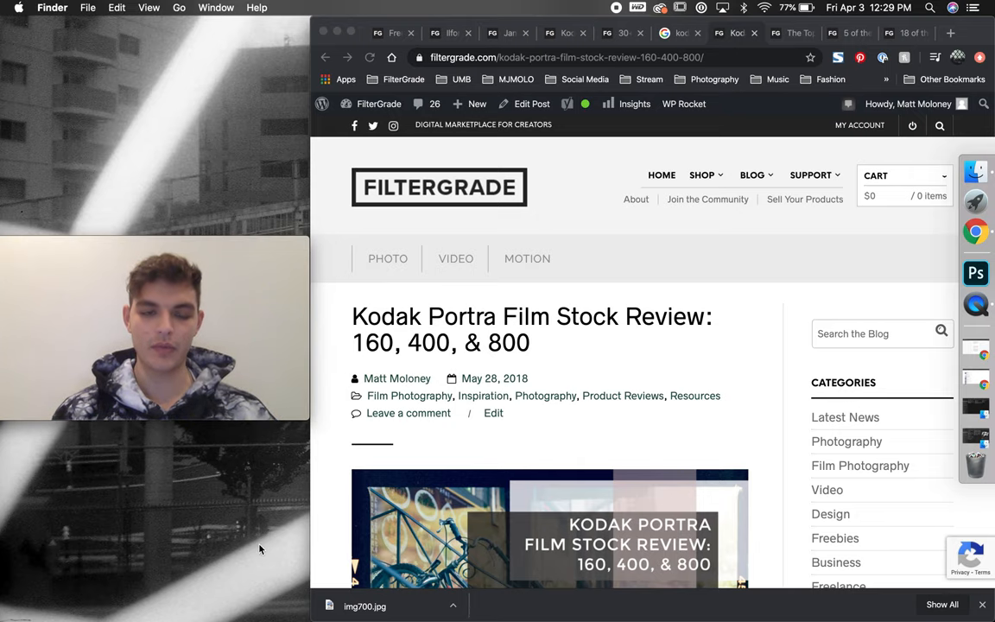
# - Switch to the Free Film Strips PNG Overlays article and scroll through its Kodak rebate images
pyautogui.click(389, 33)
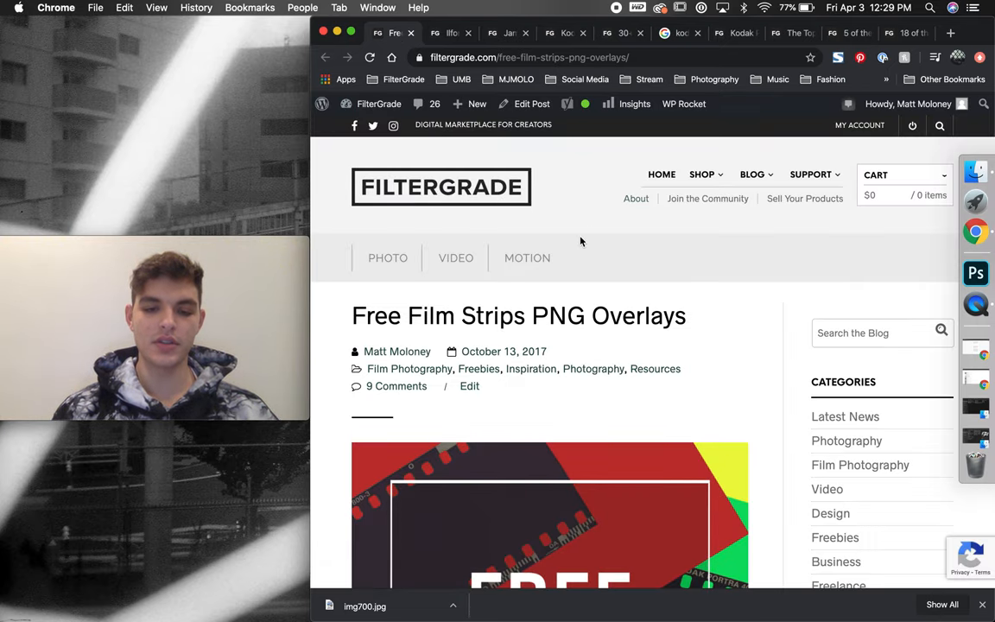
pyautogui.scroll(-3)
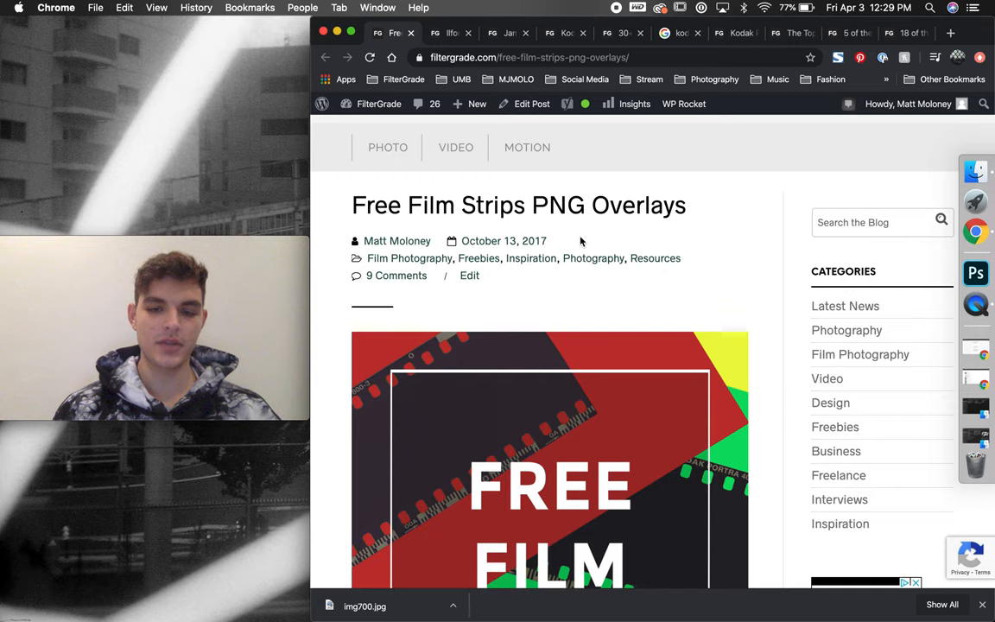
pyautogui.scroll(-3)
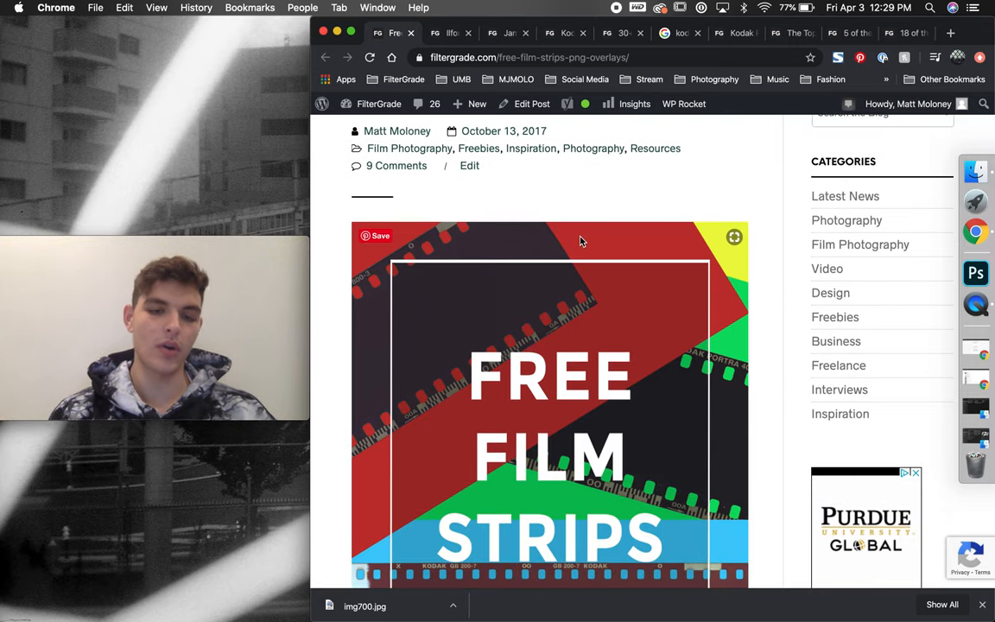
pyautogui.scroll(-3)
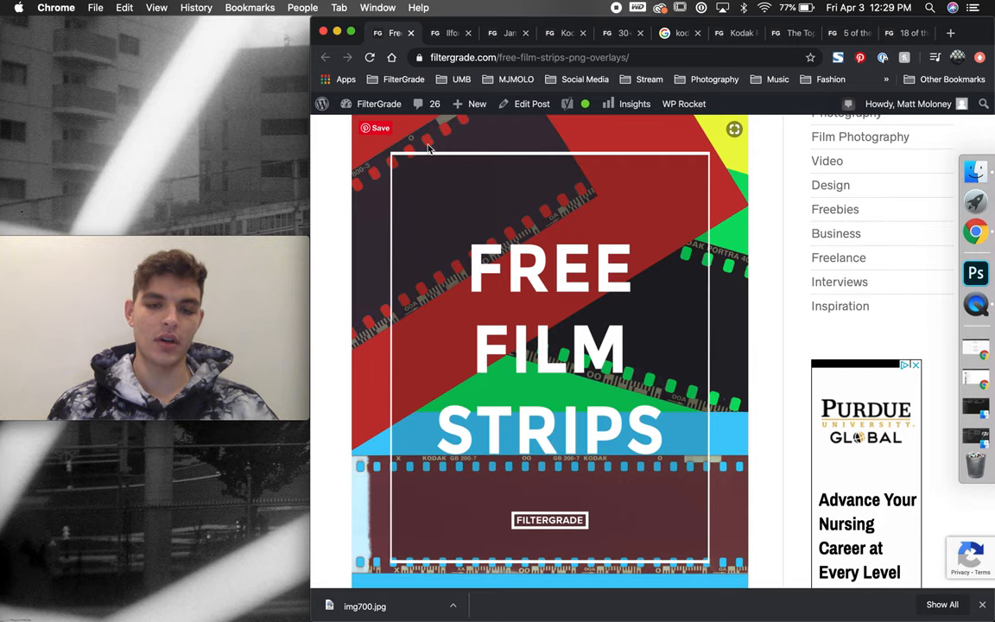
pyautogui.scroll(-3)
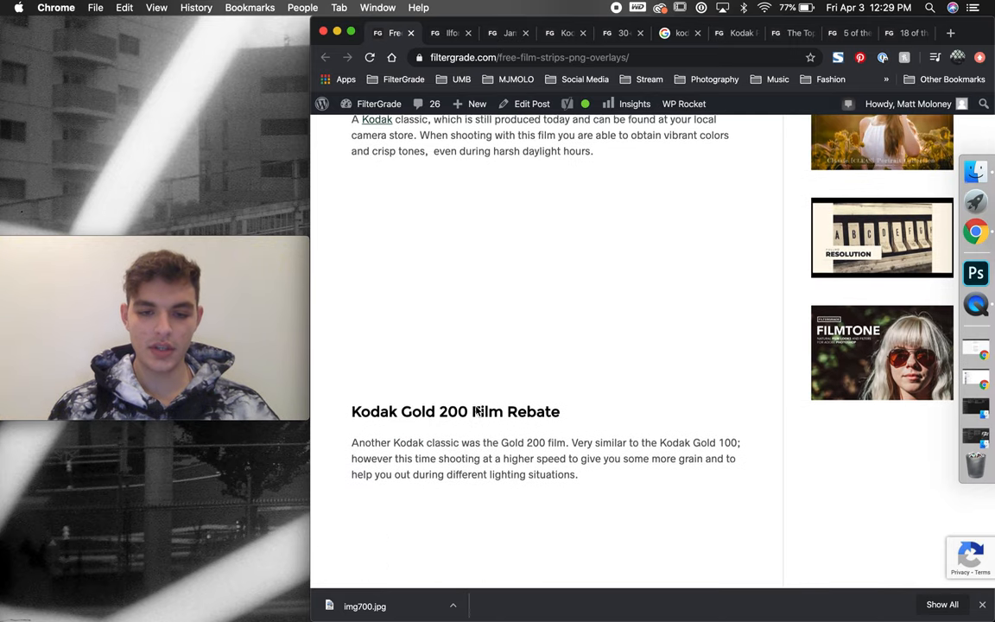
pyautogui.scroll(-3)
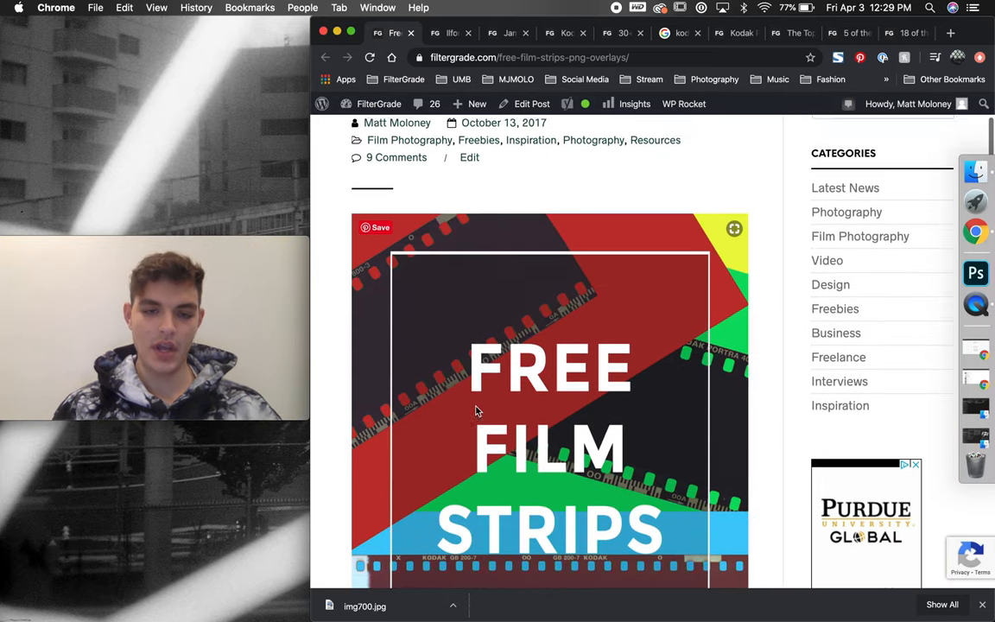
pyautogui.scroll(3)
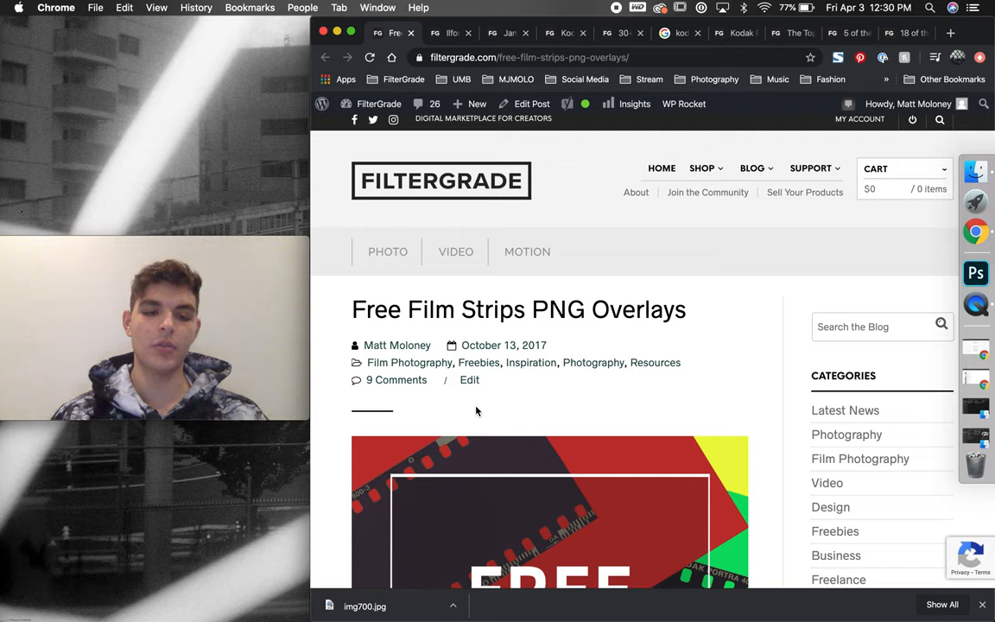
pyautogui.moveTo(408, 362)
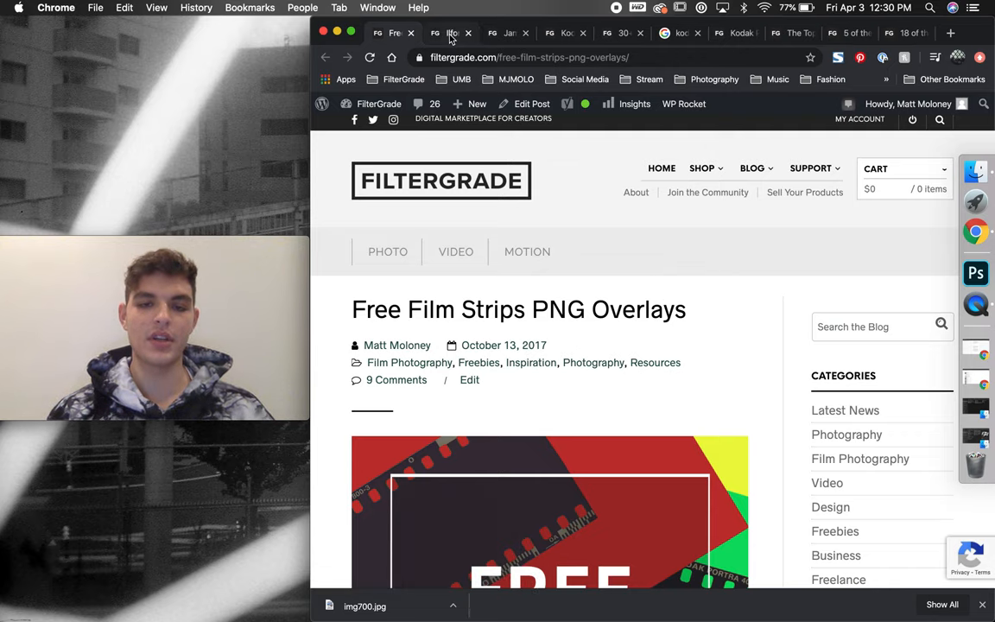
# - Switch to the Ilford HP5 Plus review and scroll down to its black-and-white portrait
pyautogui.click(449, 33)
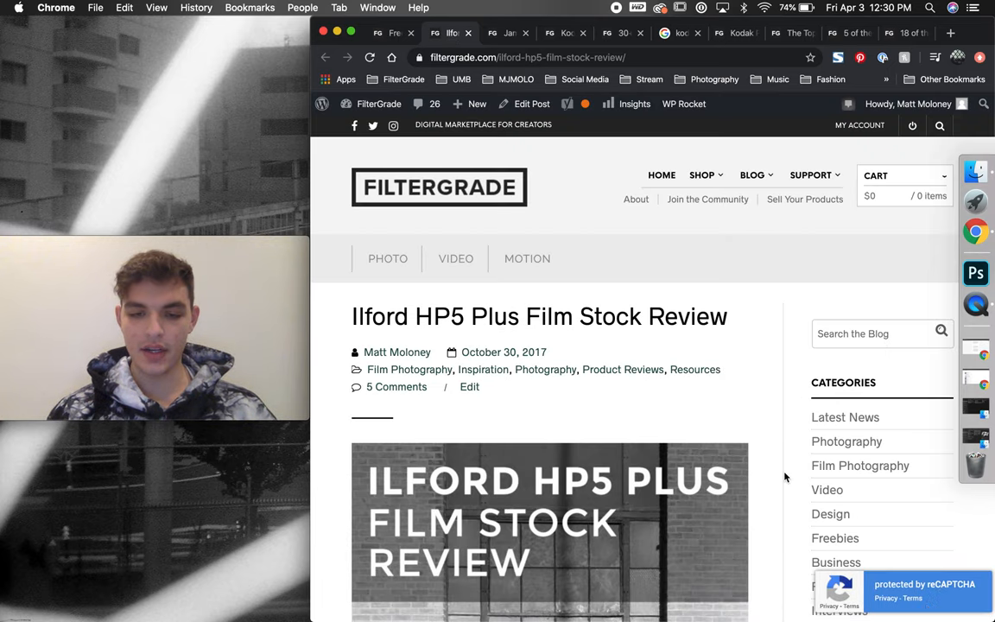
pyautogui.scroll(-3)
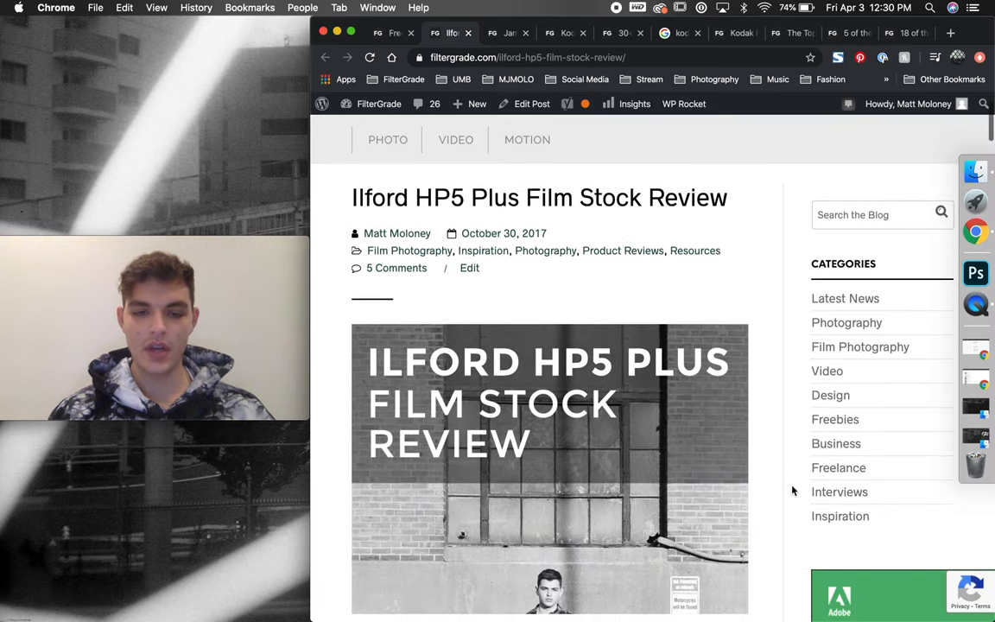
pyautogui.scroll(-3)
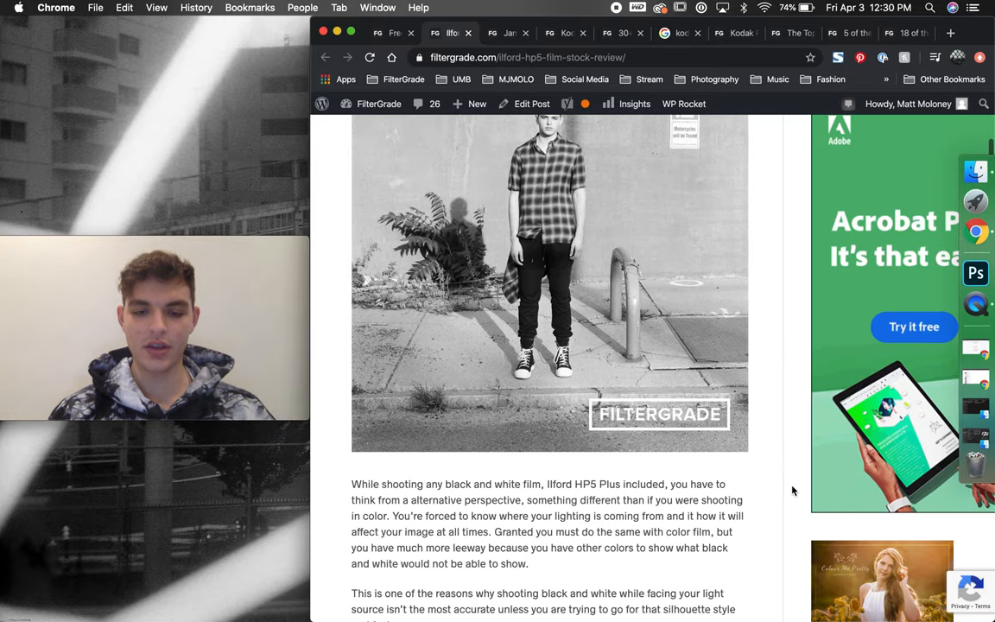
pyautogui.scroll(-3)
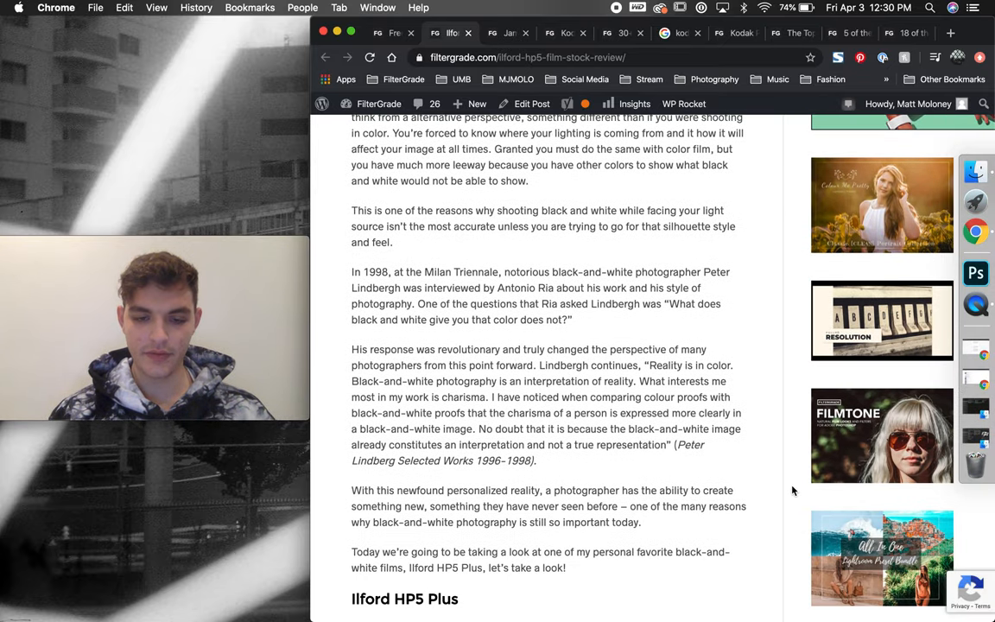
pyautogui.scroll(-3)
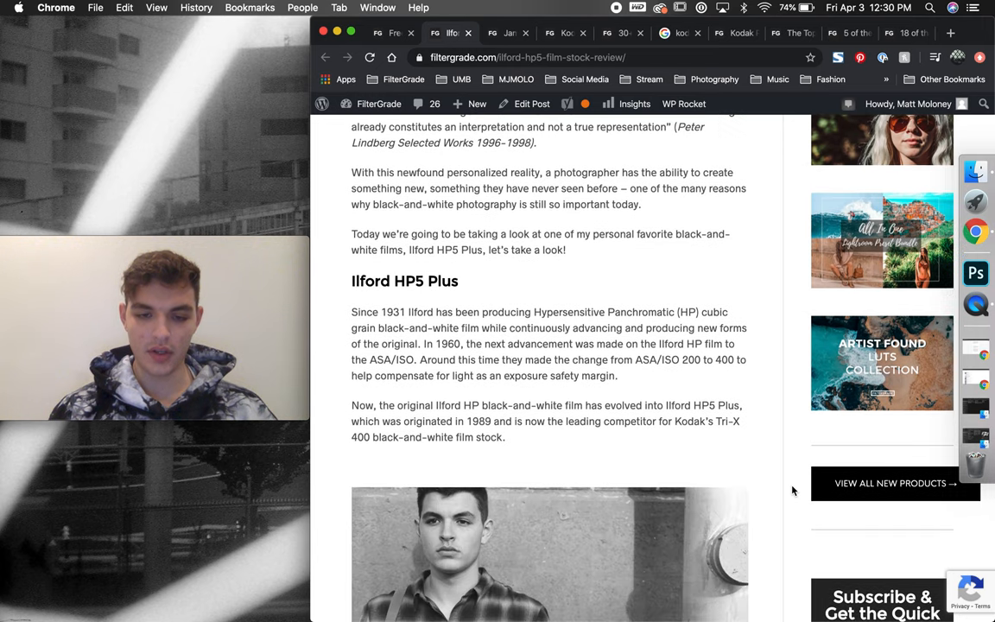
pyautogui.scroll(-3)
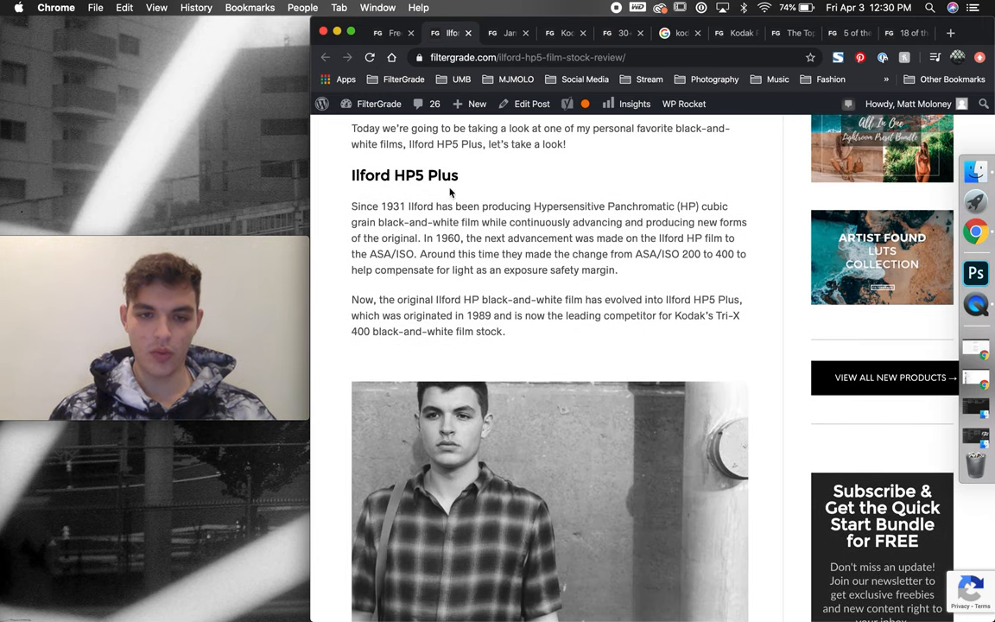
pyautogui.moveTo(506, 245)
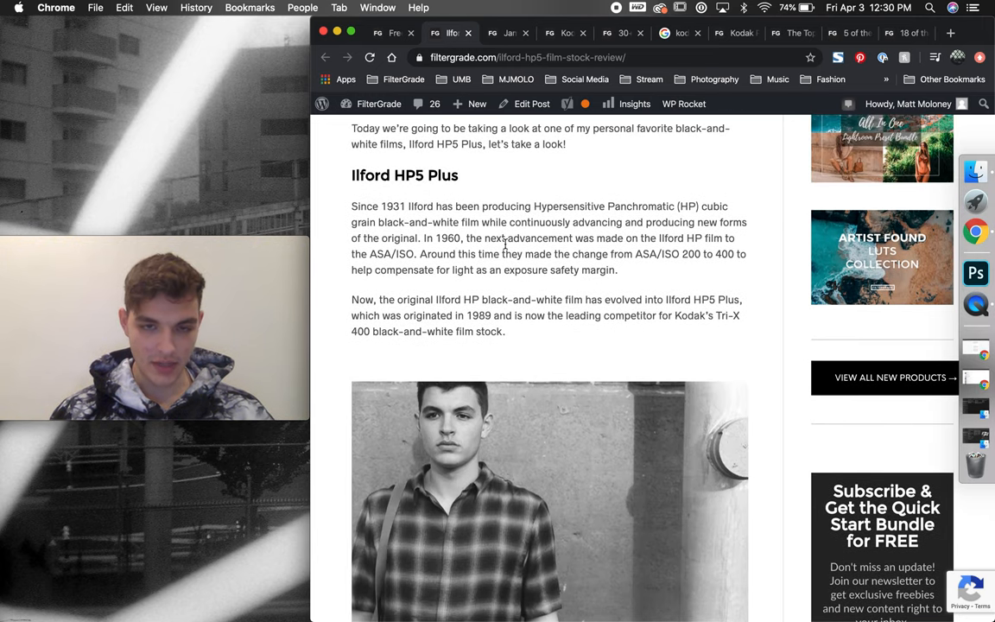
pyautogui.scroll(-3)
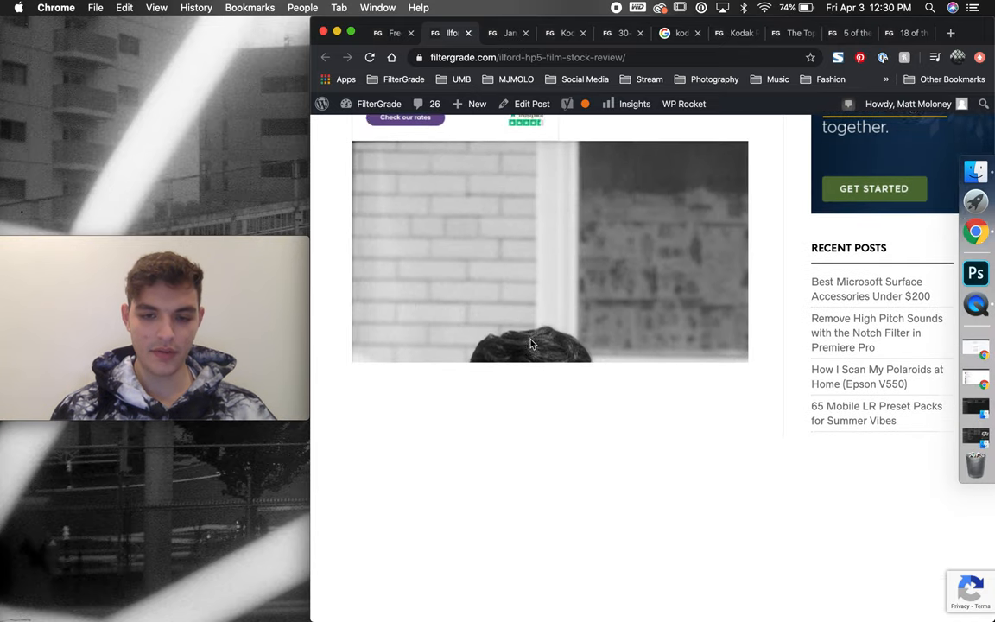
pyautogui.scroll(-3)
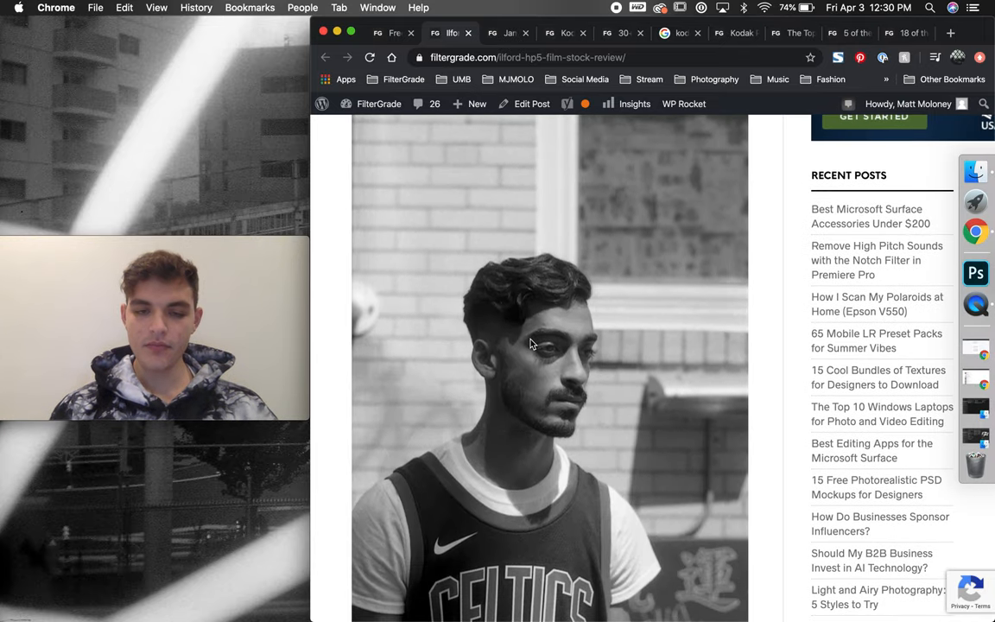
pyautogui.scroll(-3)
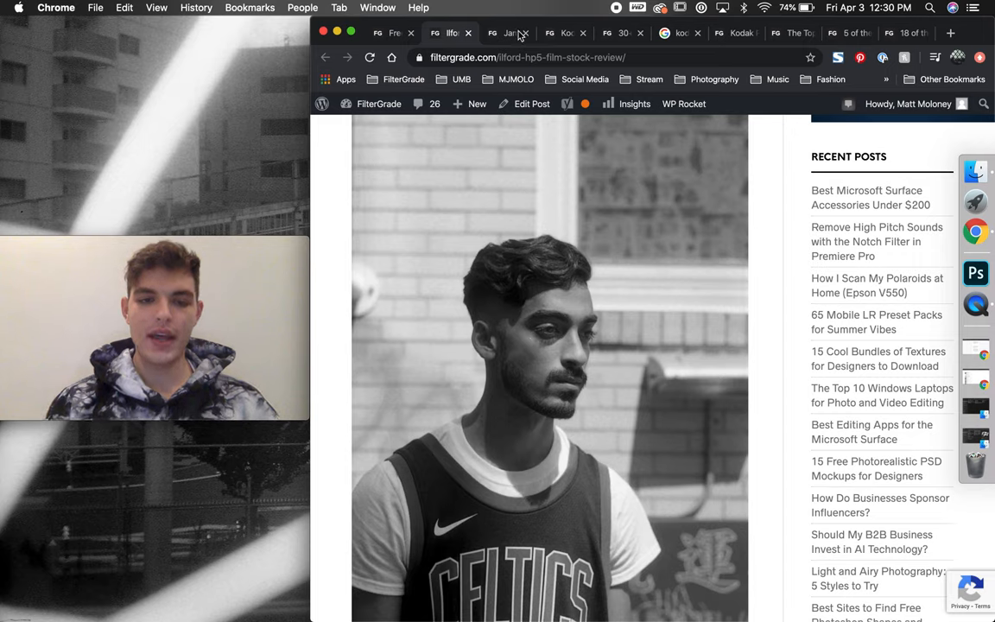
pyautogui.moveTo(509, 33)
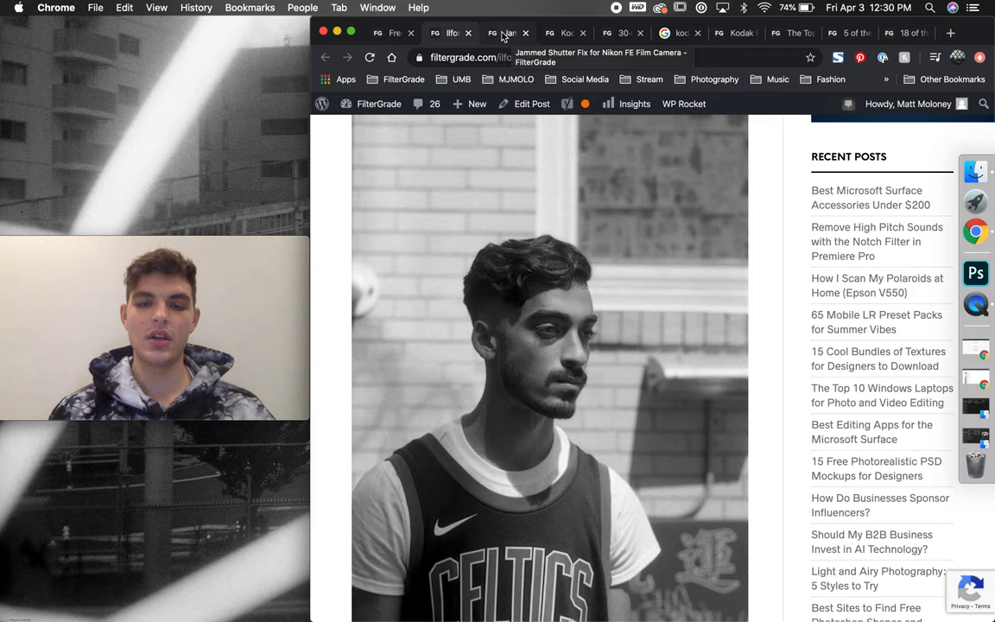
# - Switch to the Nikon FE jammed shutter article and scroll through its disassembly photos
pyautogui.click(505, 33)
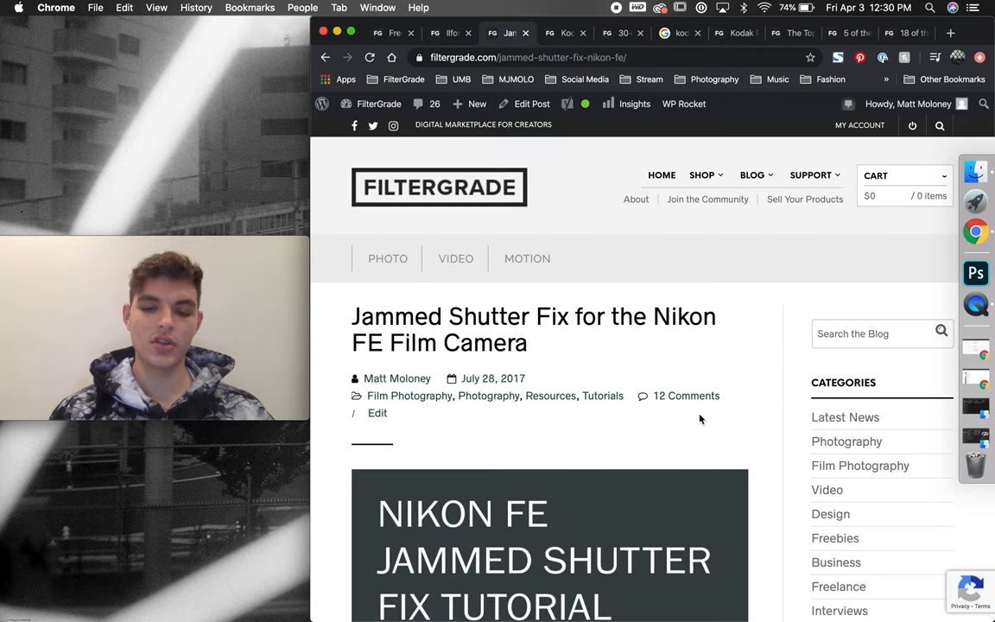
pyautogui.moveTo(730, 423)
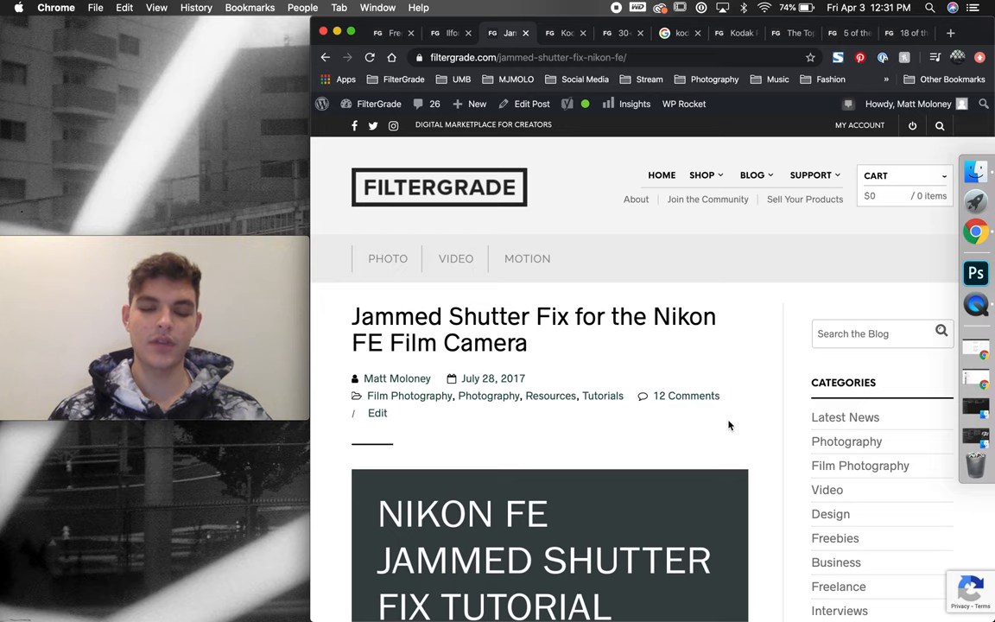
pyautogui.scroll(-3)
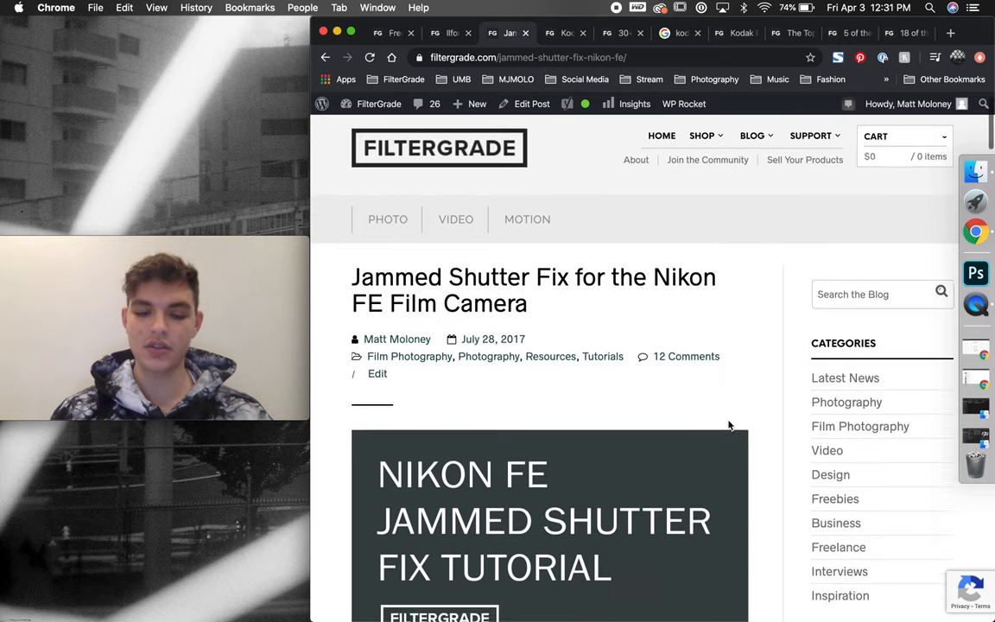
pyautogui.scroll(-3)
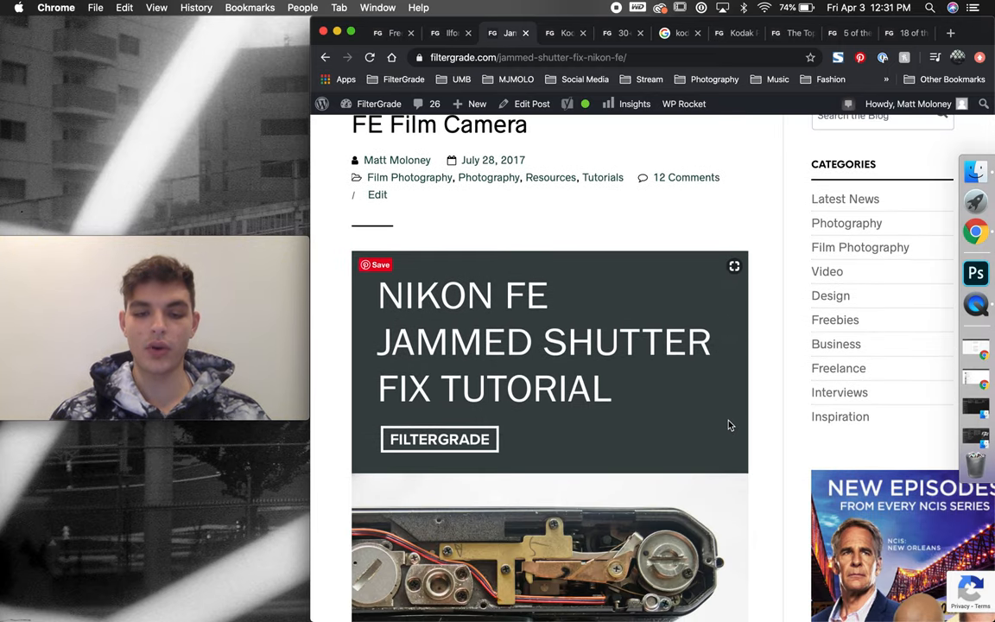
pyautogui.scroll(-3)
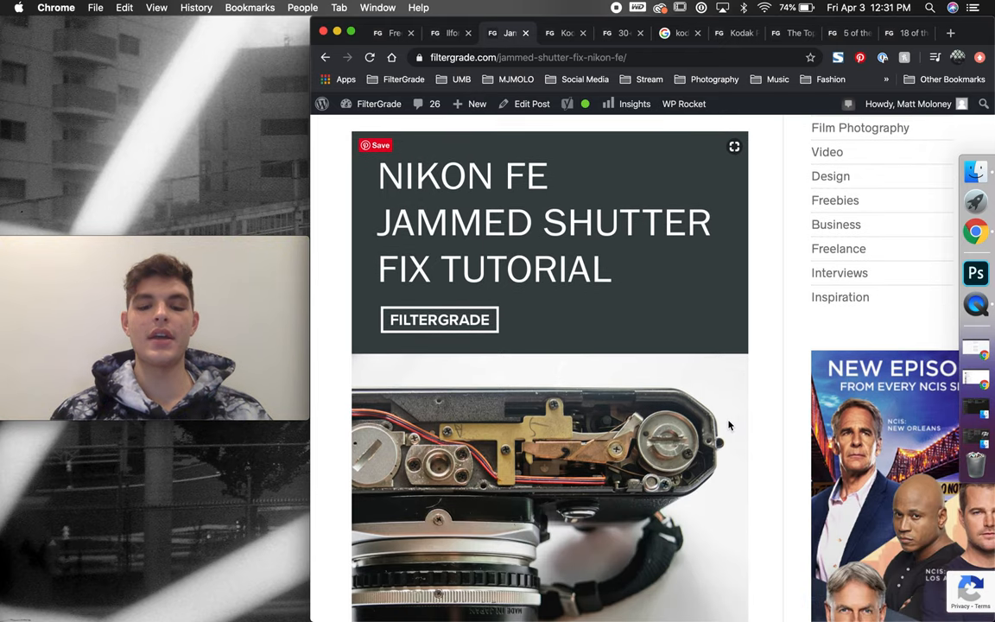
pyautogui.scroll(-3)
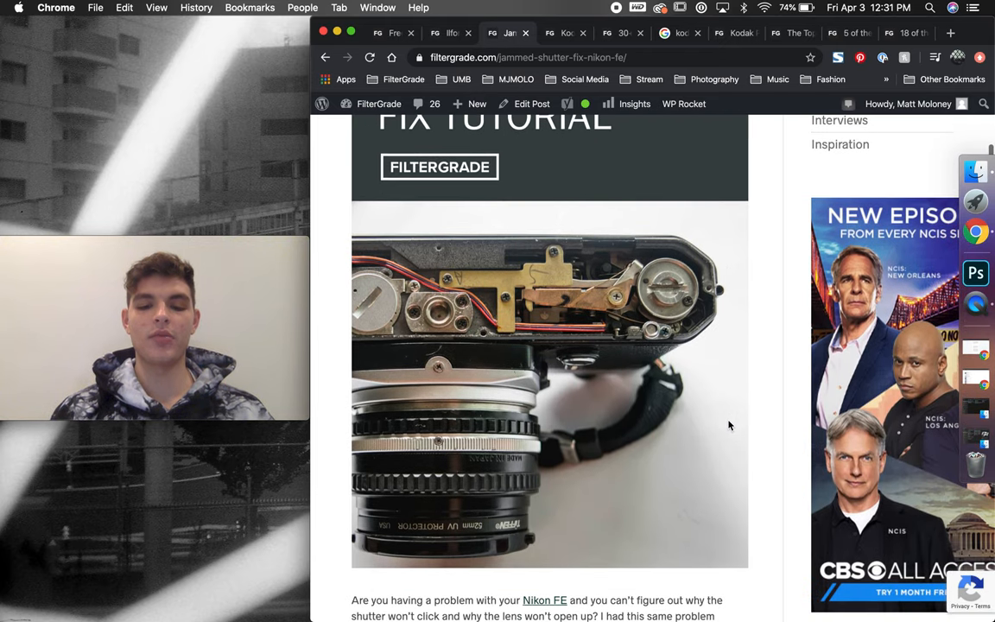
pyautogui.scroll(-3)
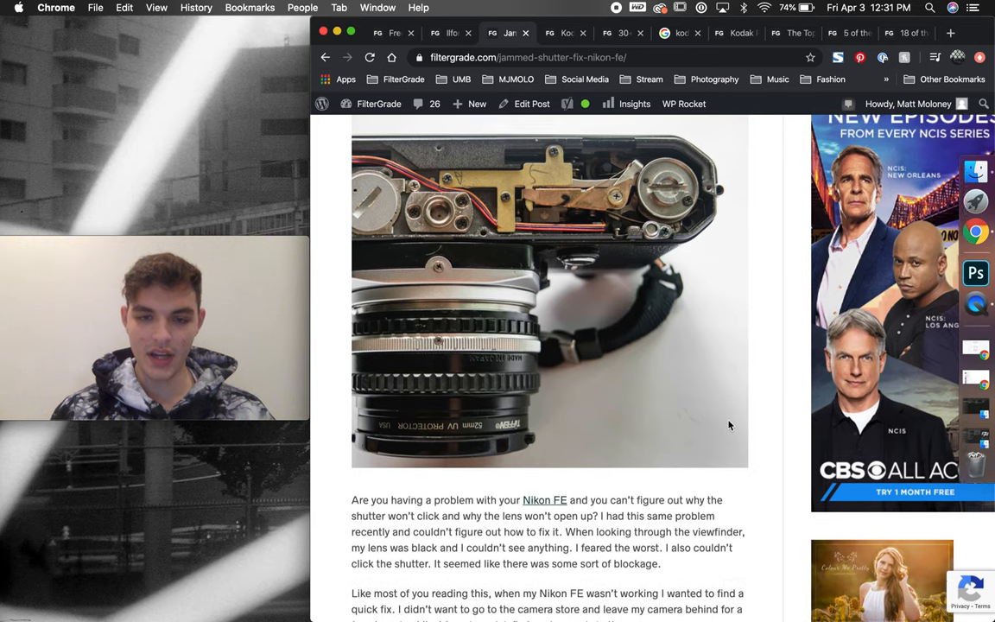
pyautogui.scroll(-3)
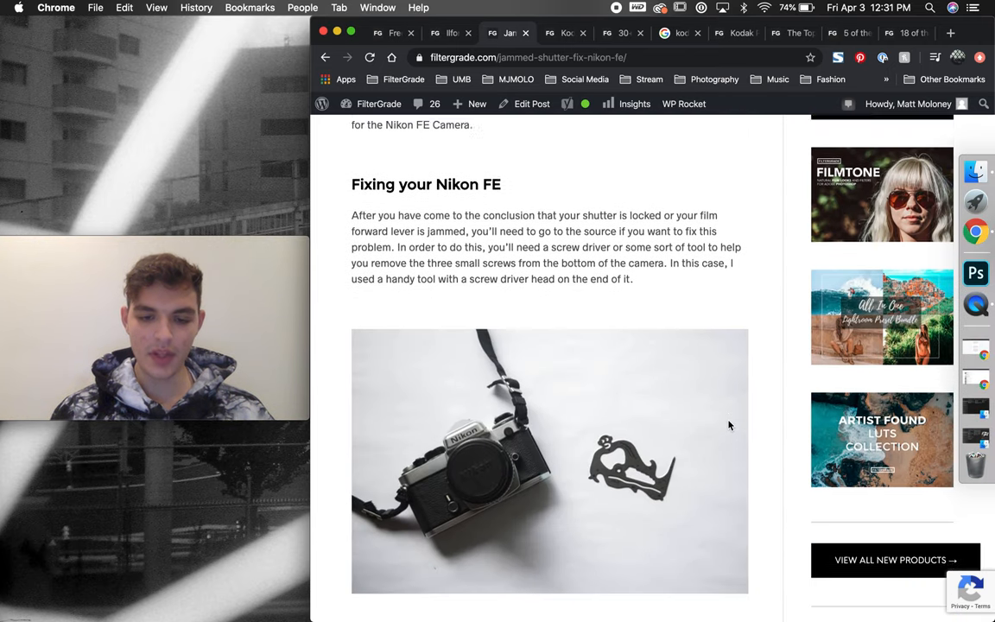
pyautogui.scroll(-3)
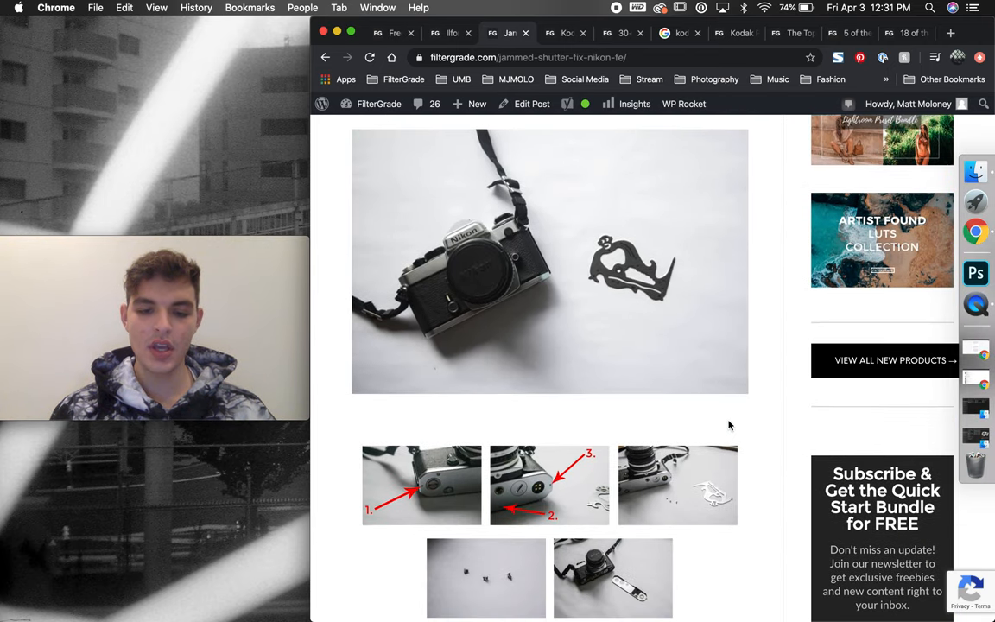
pyautogui.scroll(-3)
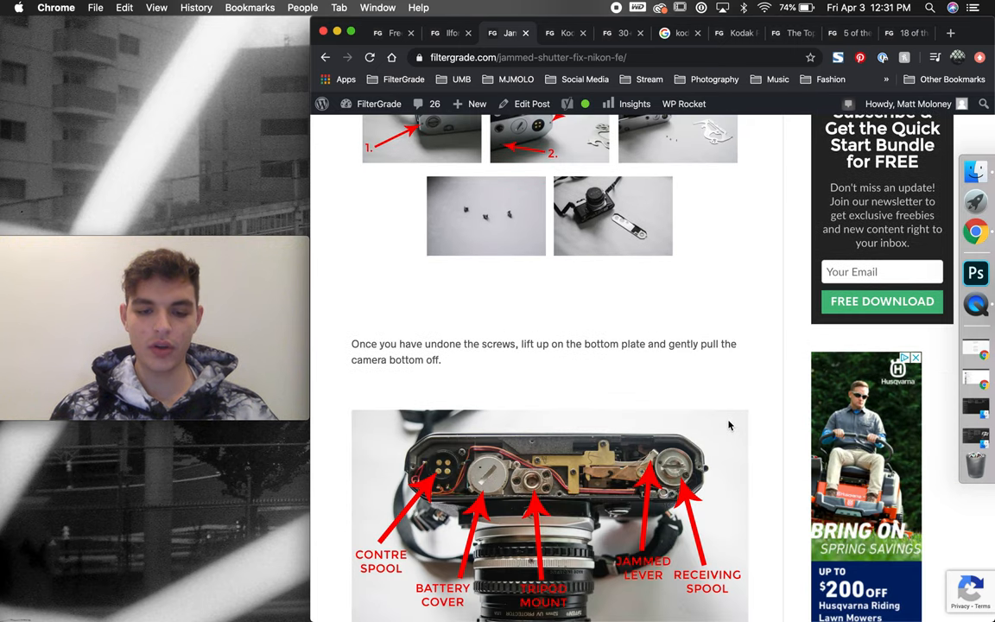
# - Continue down the Nikon FE article to the lever-release repair instructions
pyautogui.scroll(-3)
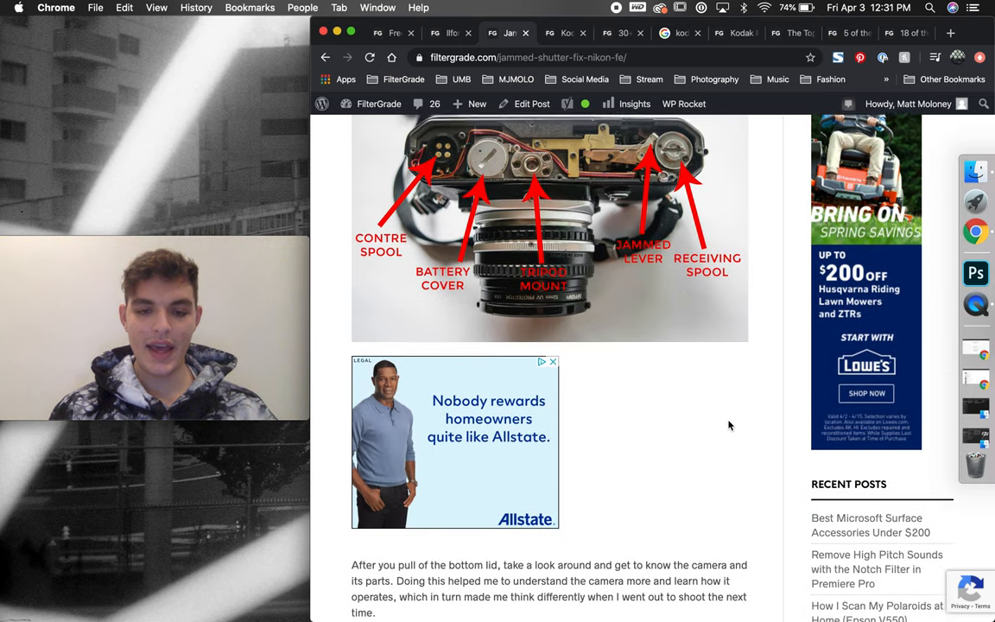
pyautogui.scroll(-3)
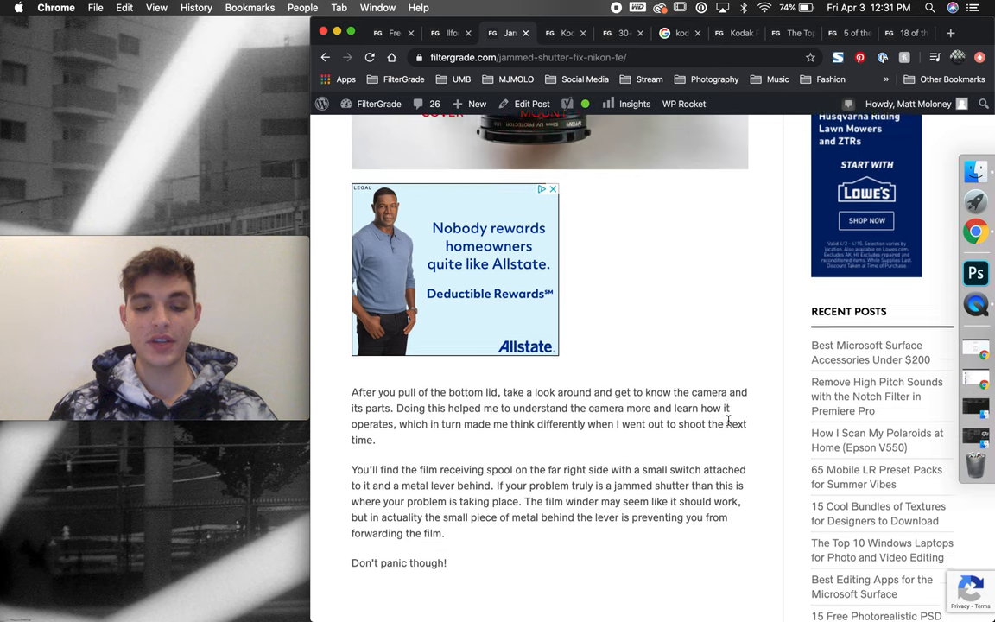
pyautogui.scroll(-3)
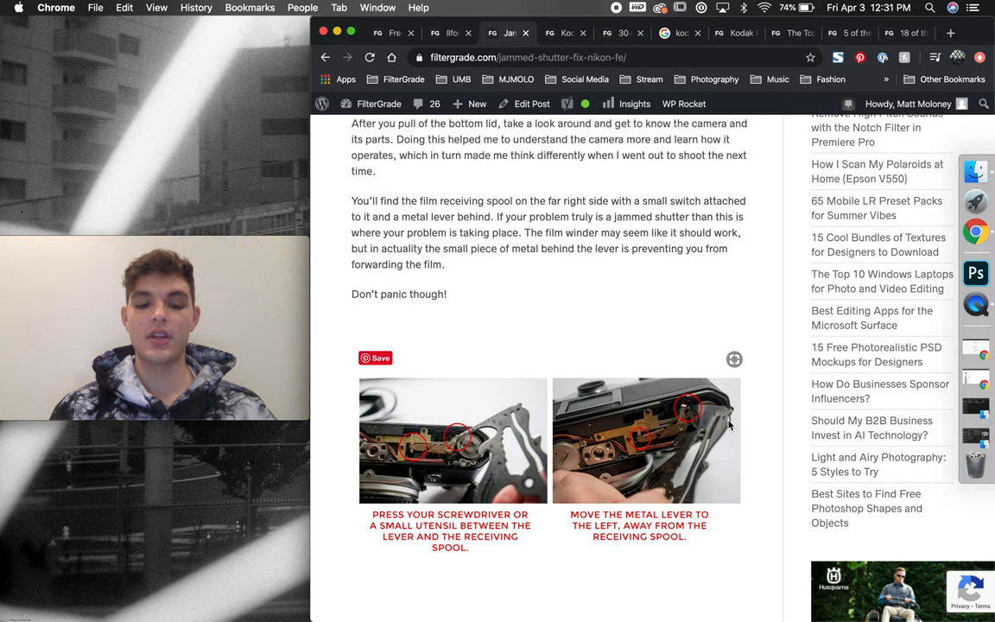
pyautogui.scroll(-3)
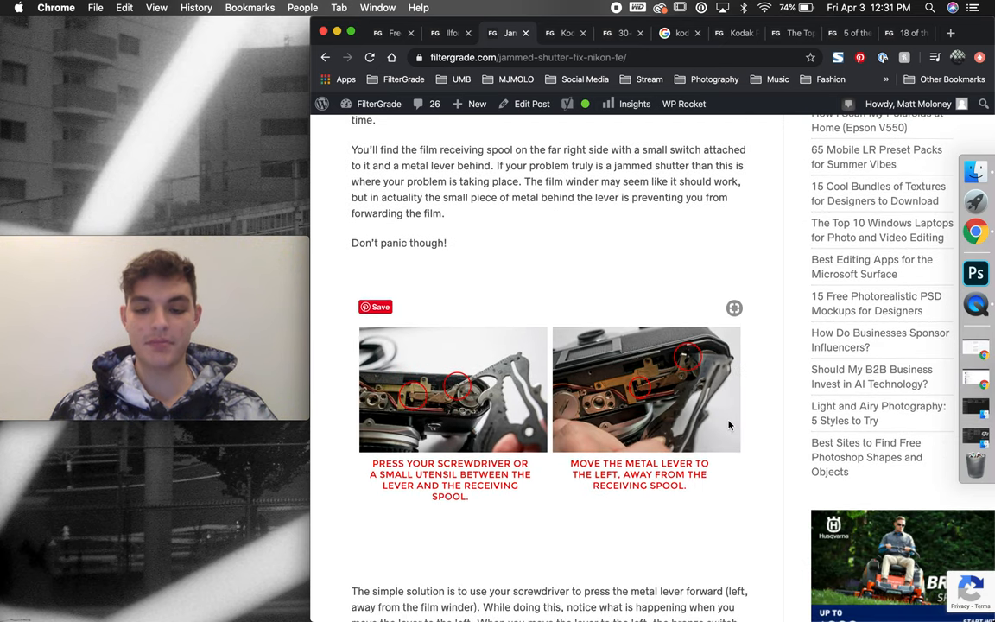
pyautogui.scroll(-3)
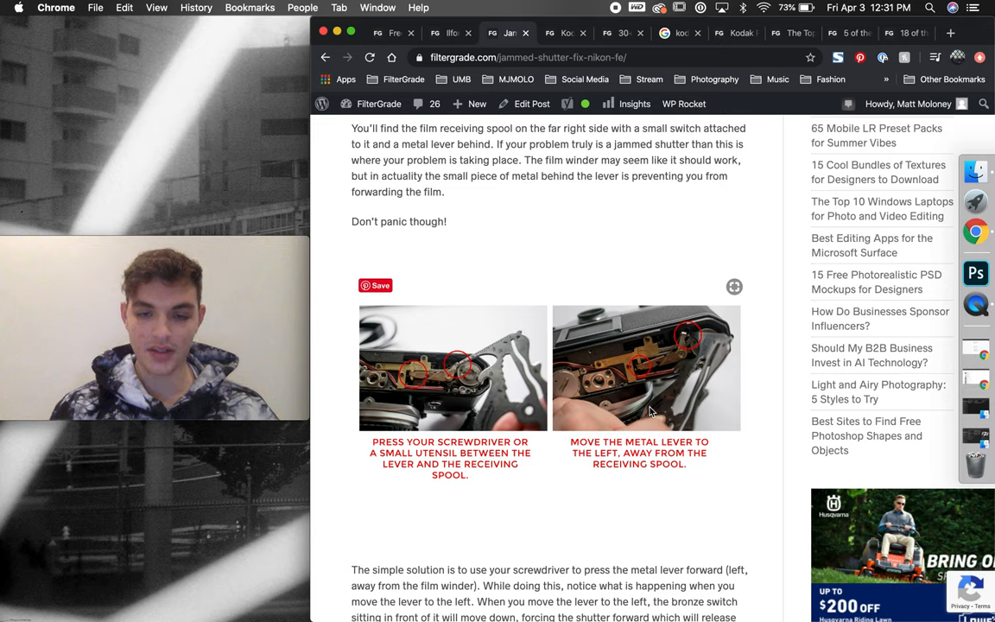
pyautogui.moveTo(676, 543)
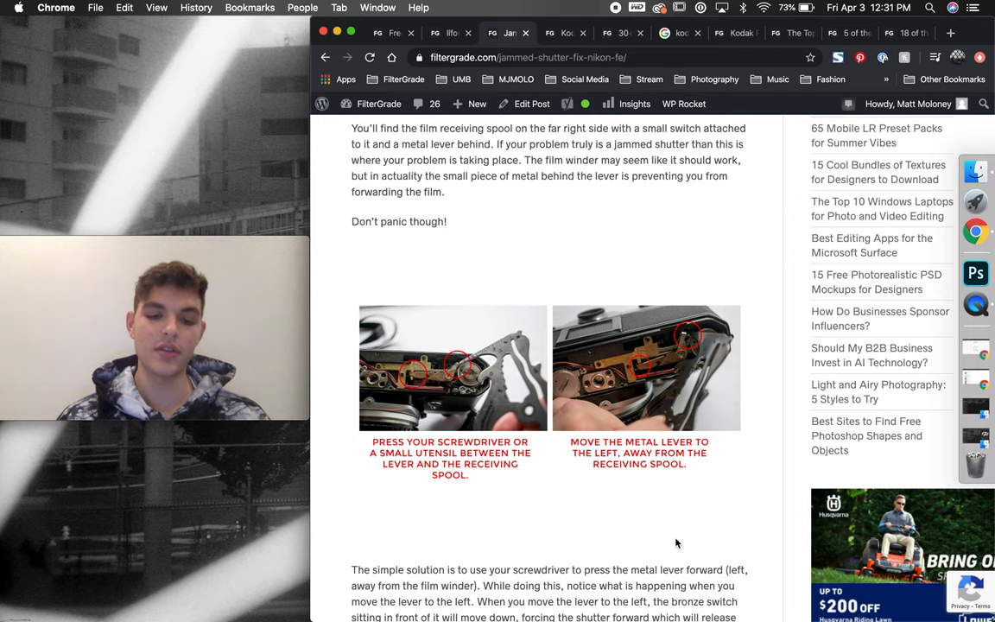
pyautogui.scroll(-3)
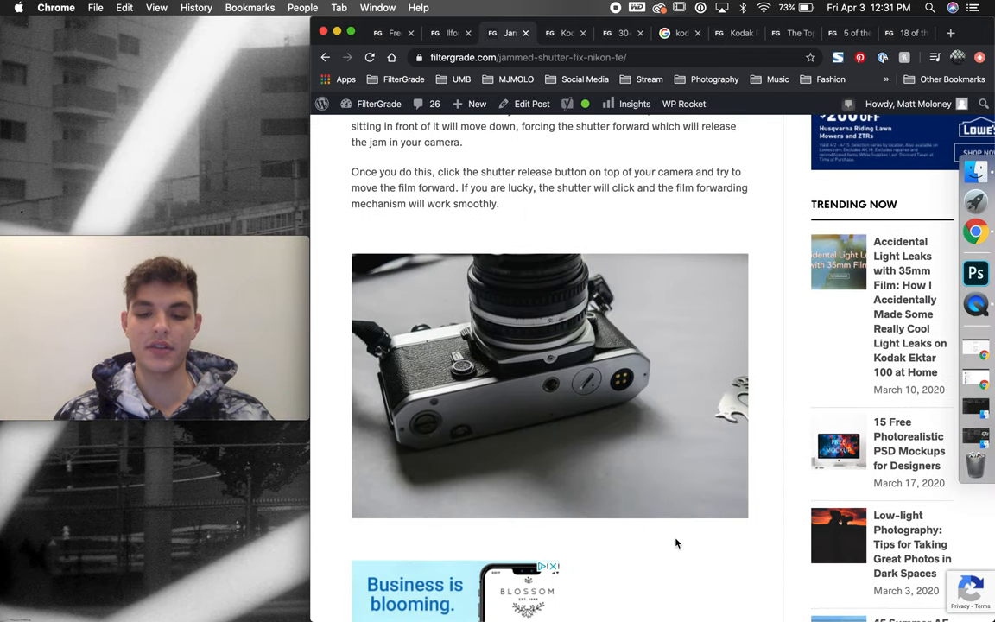
pyautogui.scroll(-3)
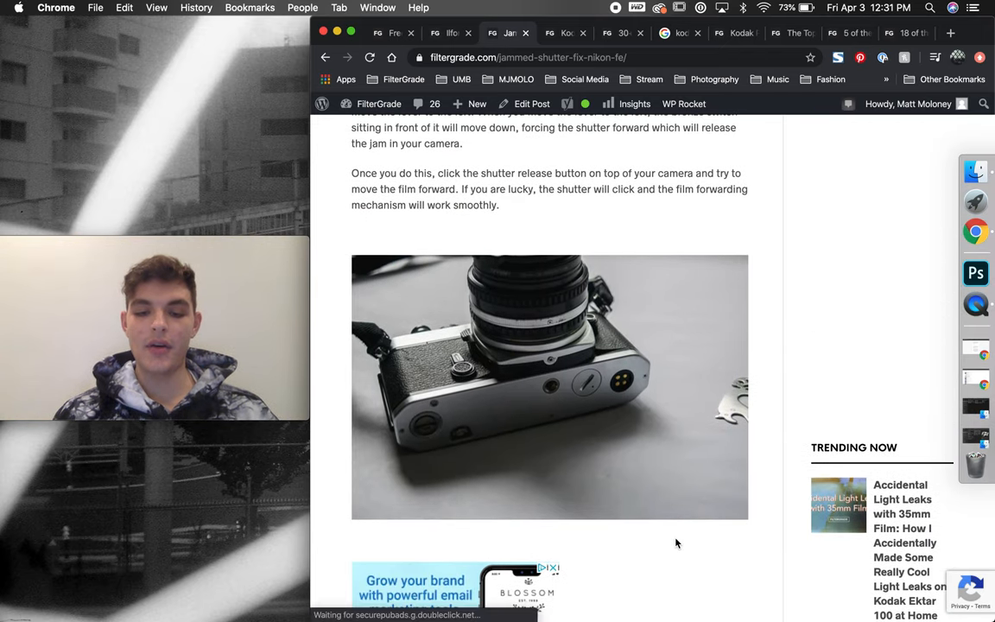
pyautogui.scroll(-3)
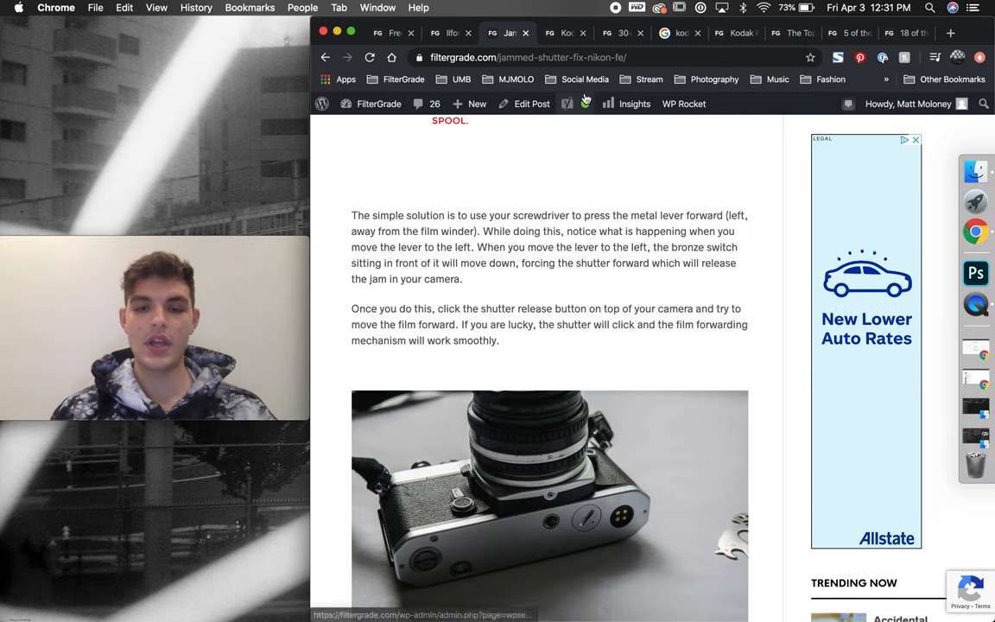
pyautogui.scroll(-3)
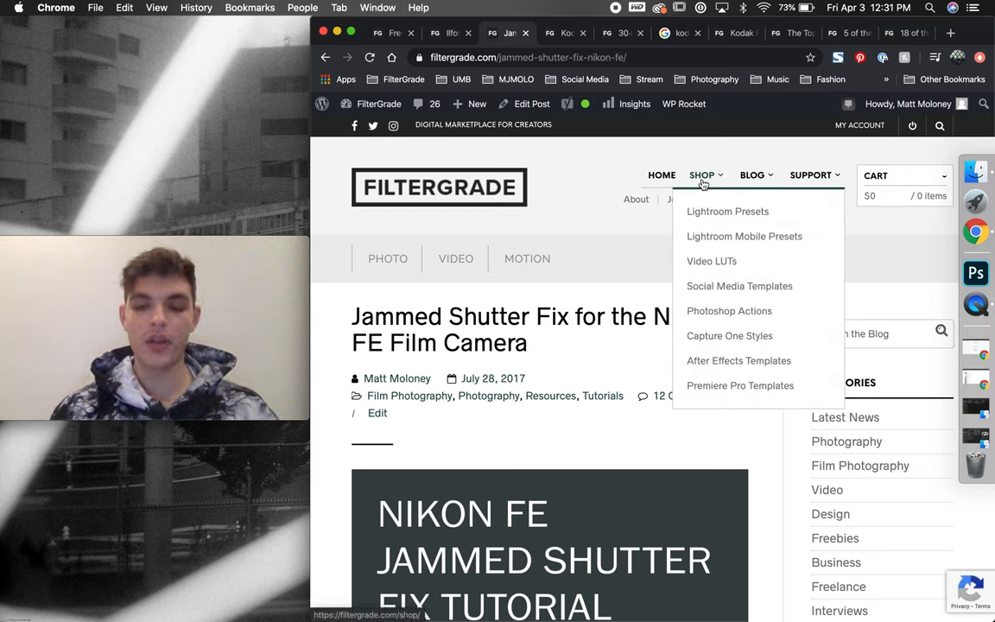
pyautogui.moveTo(727, 212)
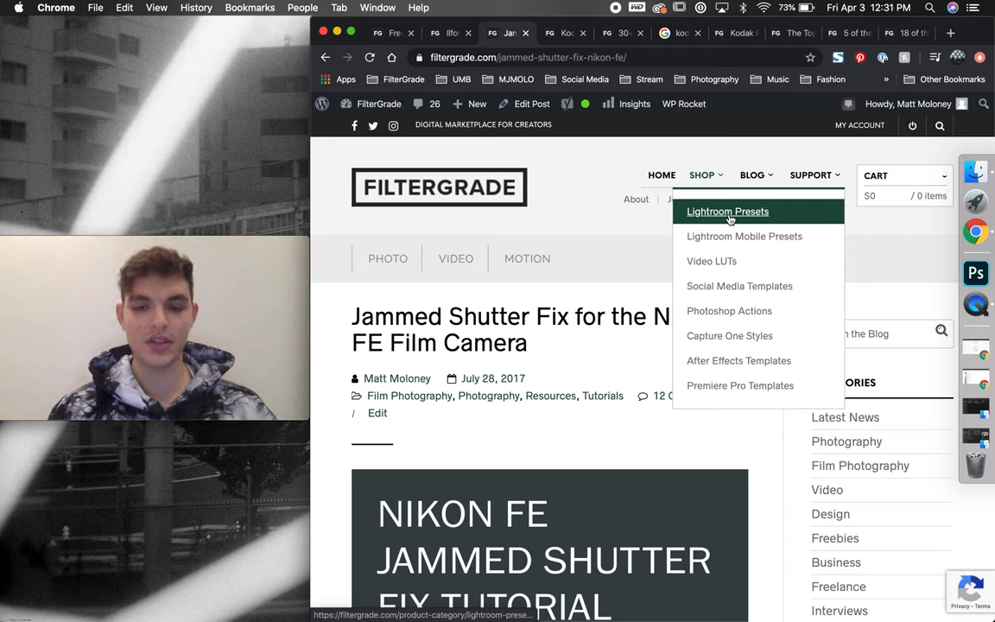
pyautogui.moveTo(711, 261)
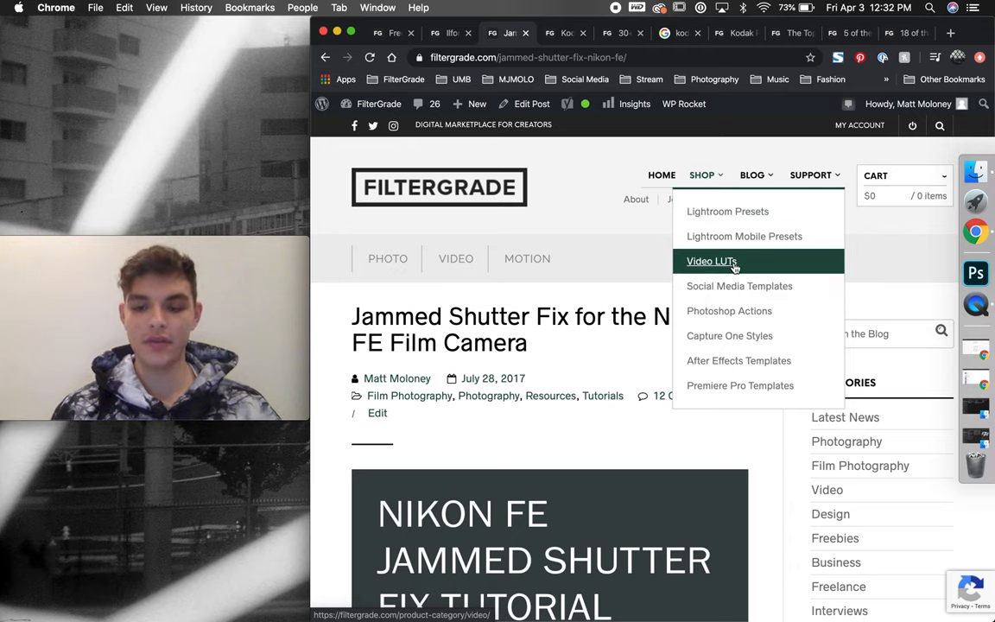
pyautogui.moveTo(739, 361)
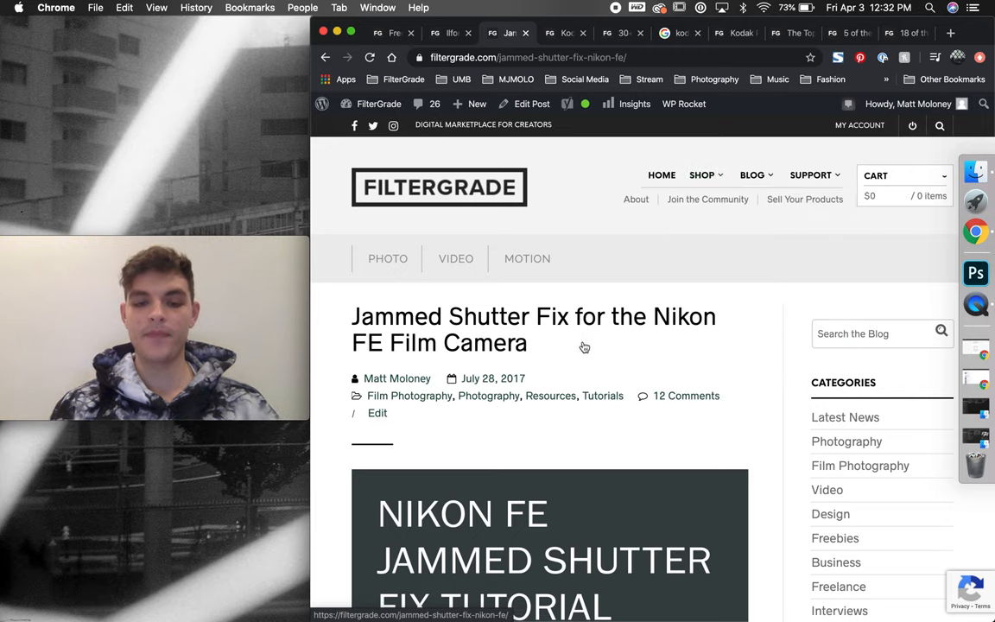
pyautogui.moveTo(584, 345)
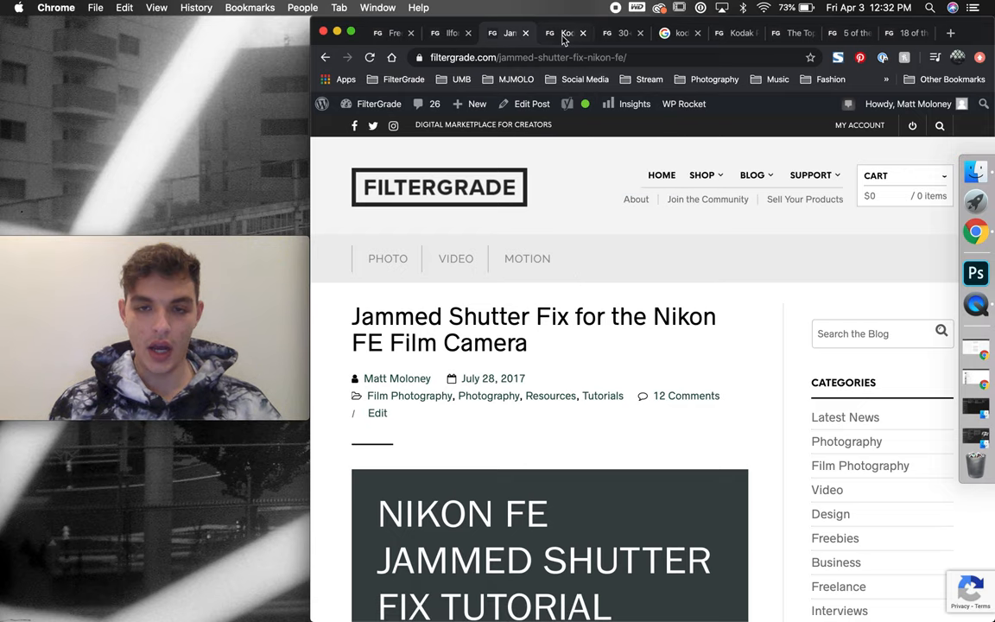
# - Switch to the Kodak Gold 200 review and scroll past the video to Exposure
pyautogui.click(566, 33)
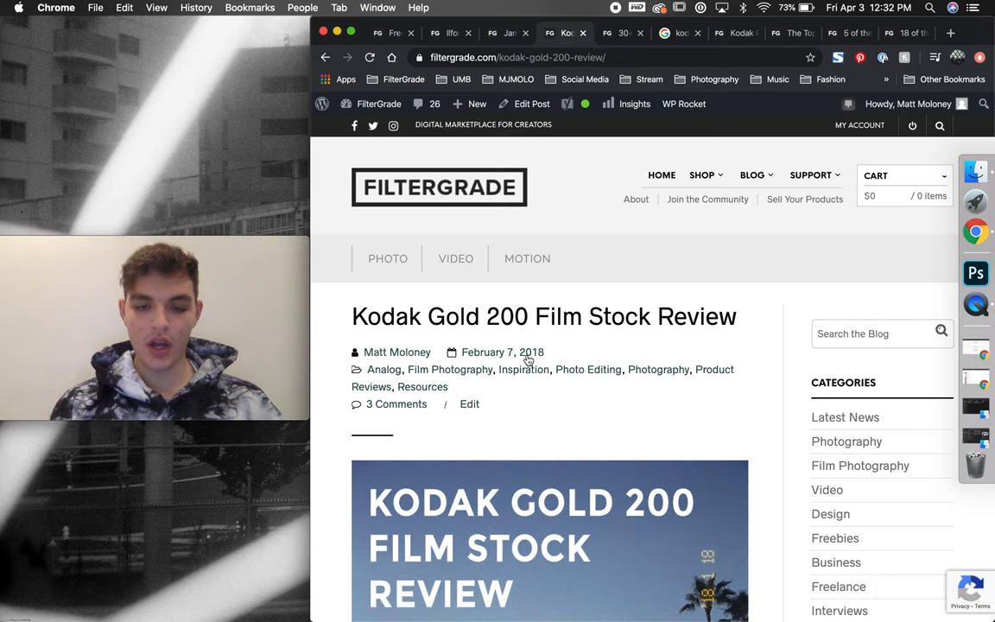
pyautogui.scroll(-3)
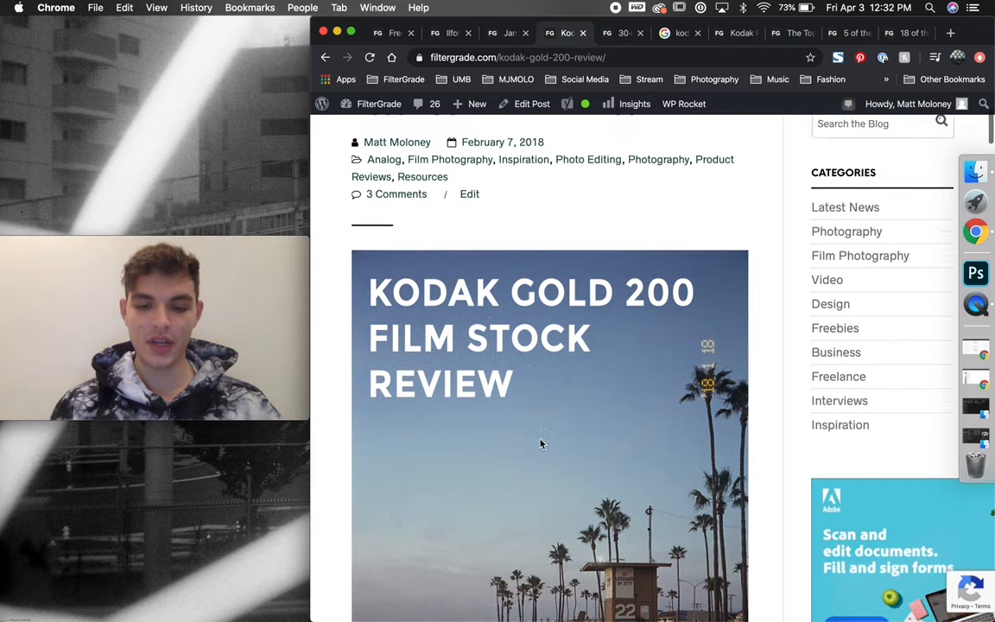
pyautogui.scroll(-3)
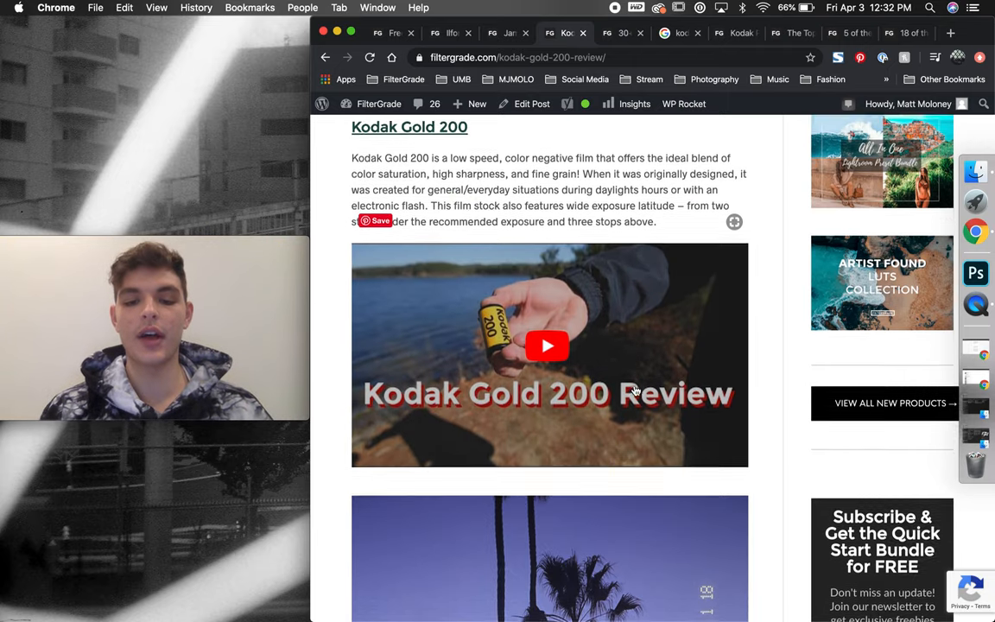
pyautogui.scroll(-3)
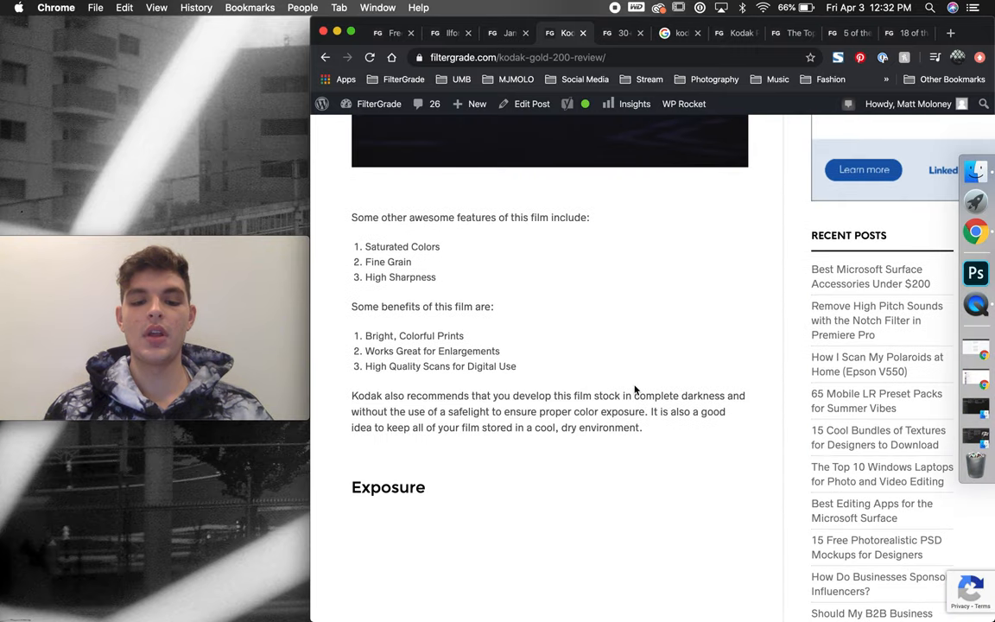
pyautogui.scroll(-3)
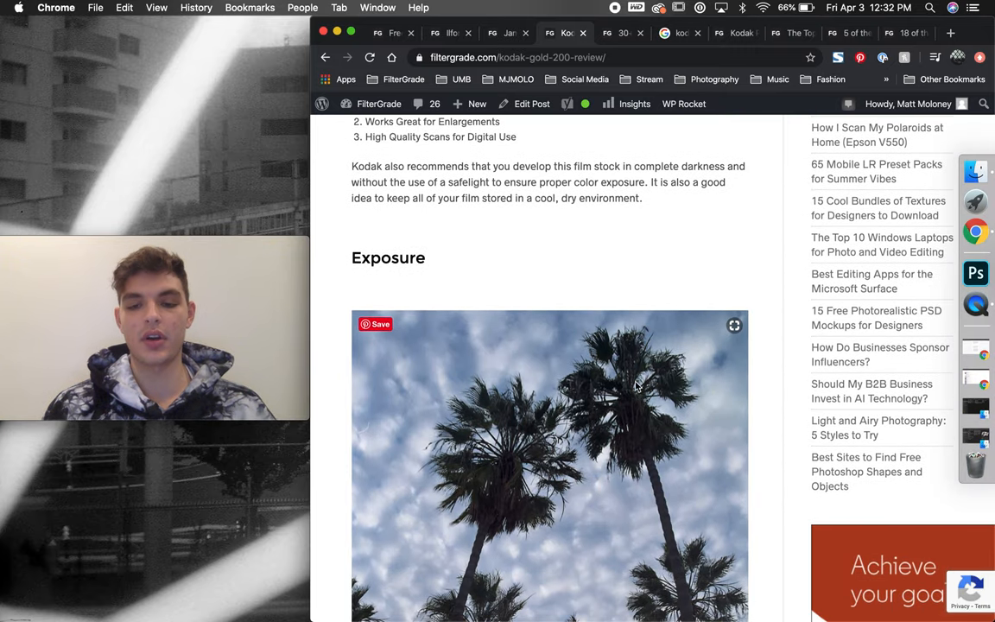
# - Switch to the 30+ Free Film iPhone Wallpapers article and scroll into its intro
pyautogui.click(621, 33)
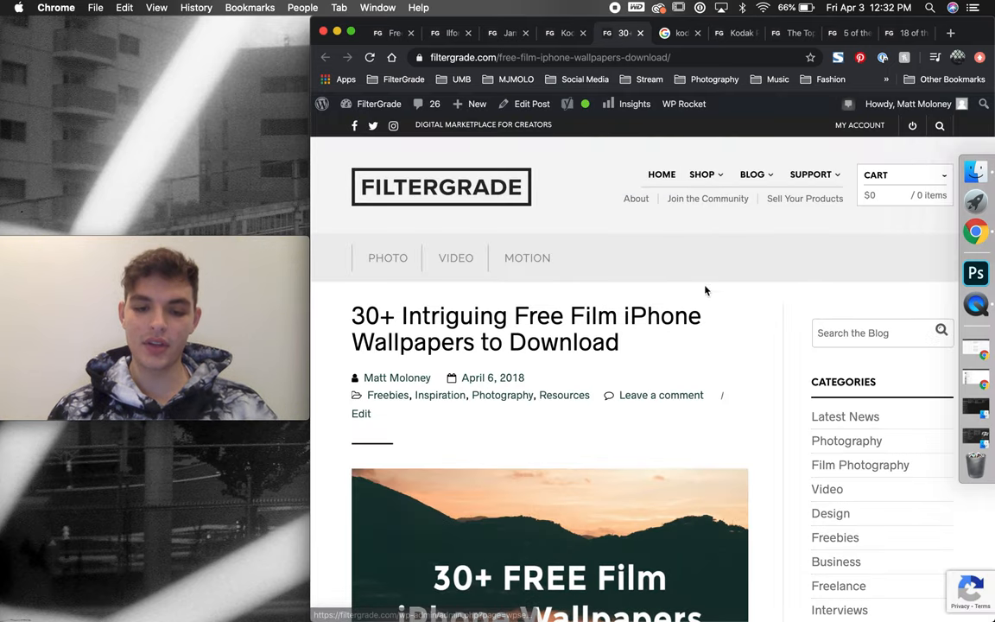
pyautogui.scroll(-3)
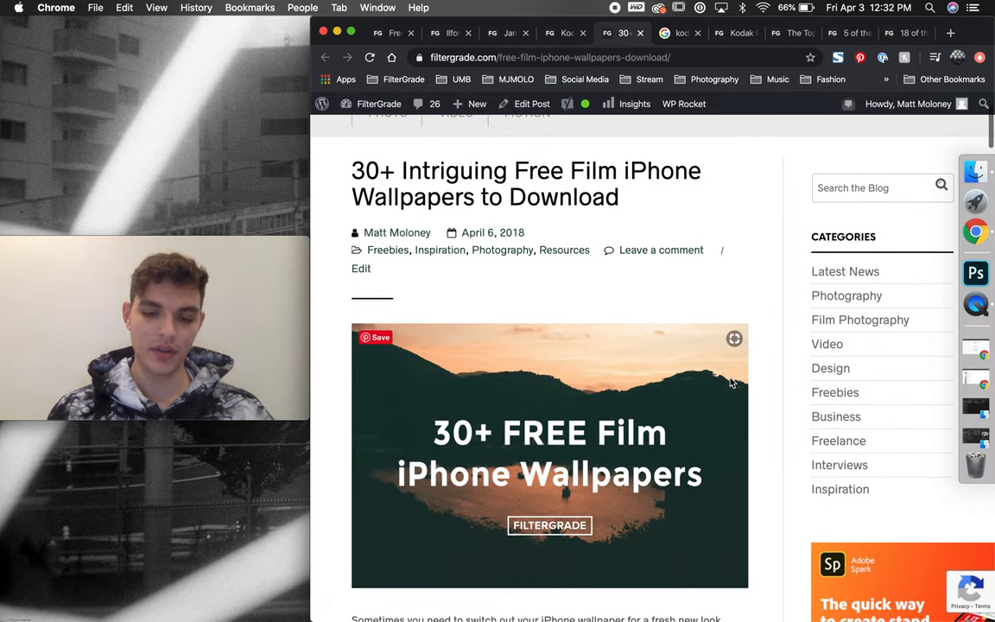
pyautogui.scroll(-3)
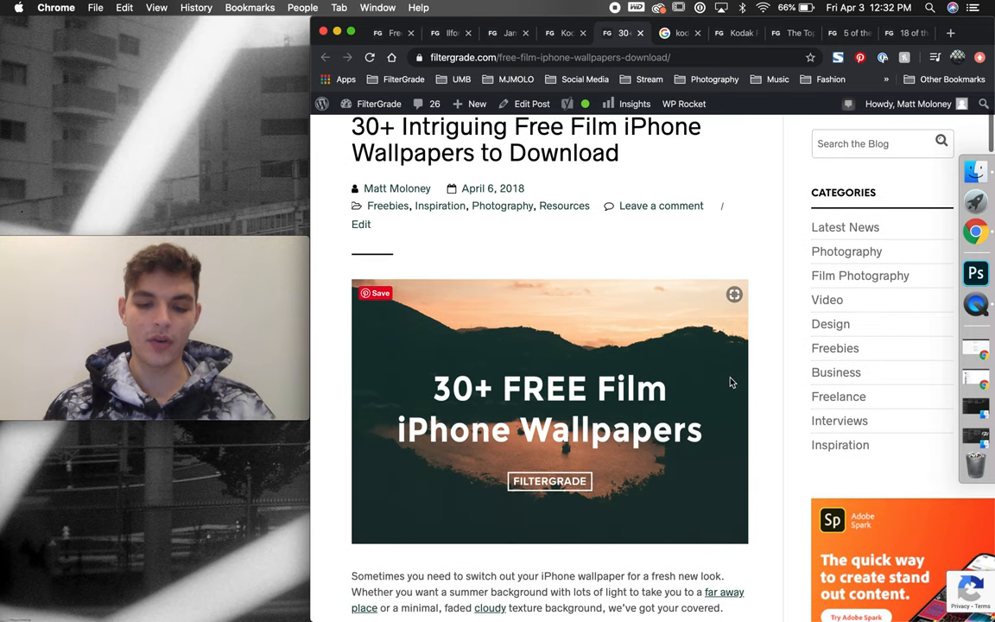
pyautogui.scroll(-3)
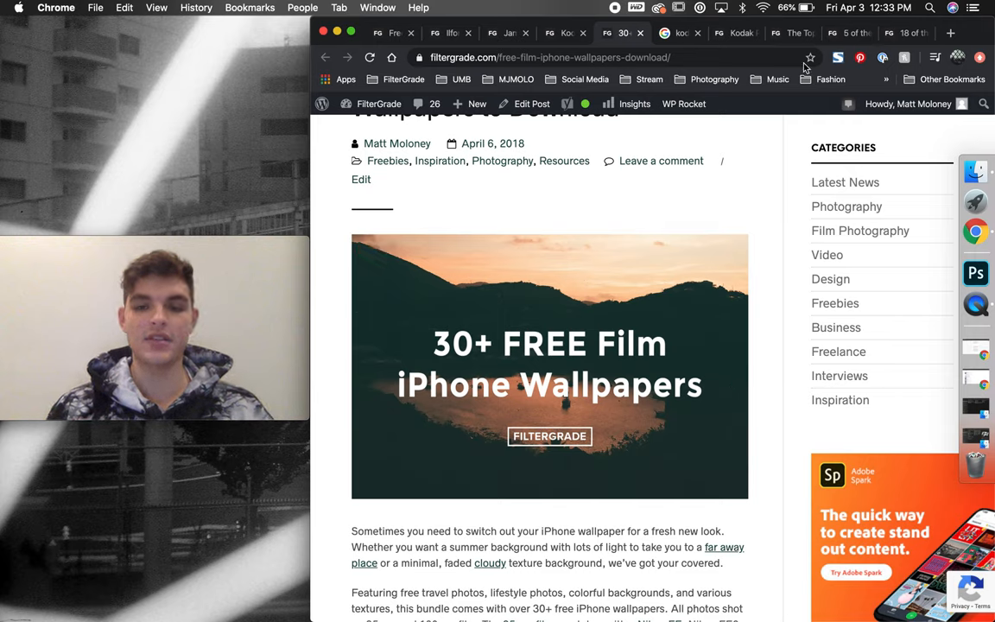
pyautogui.moveTo(681, 33)
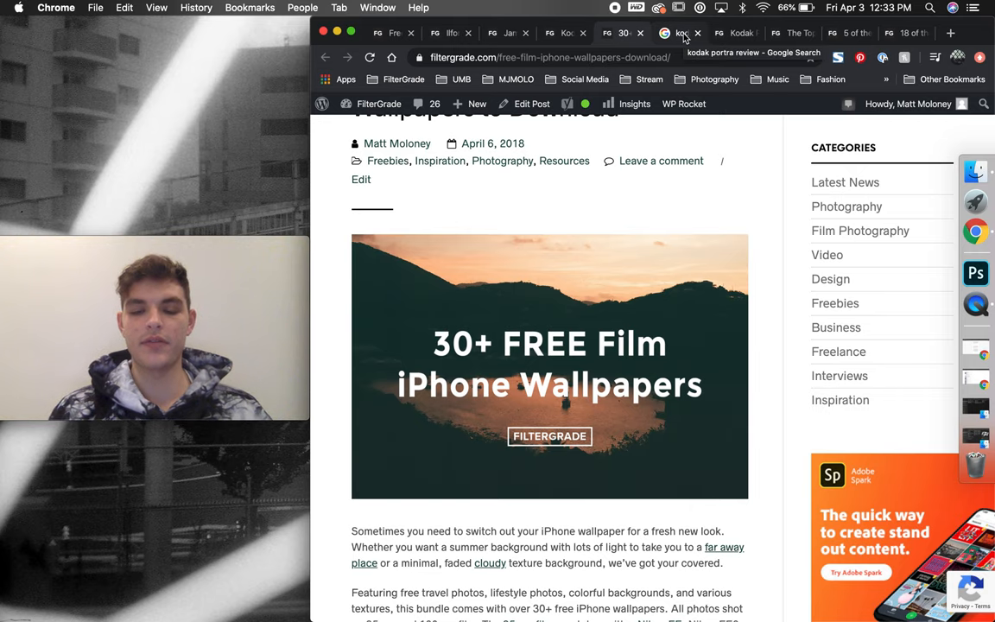
# - Switch to the 'kodak portra review' Google results and scroll to FilterGrade's listing
pyautogui.click(681, 33)
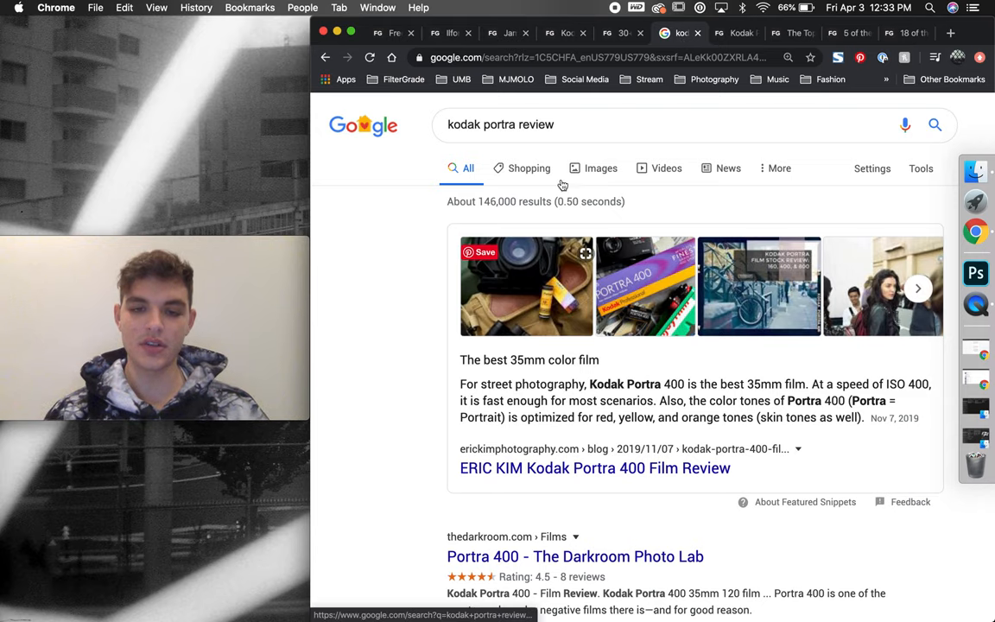
pyautogui.click(501, 124)
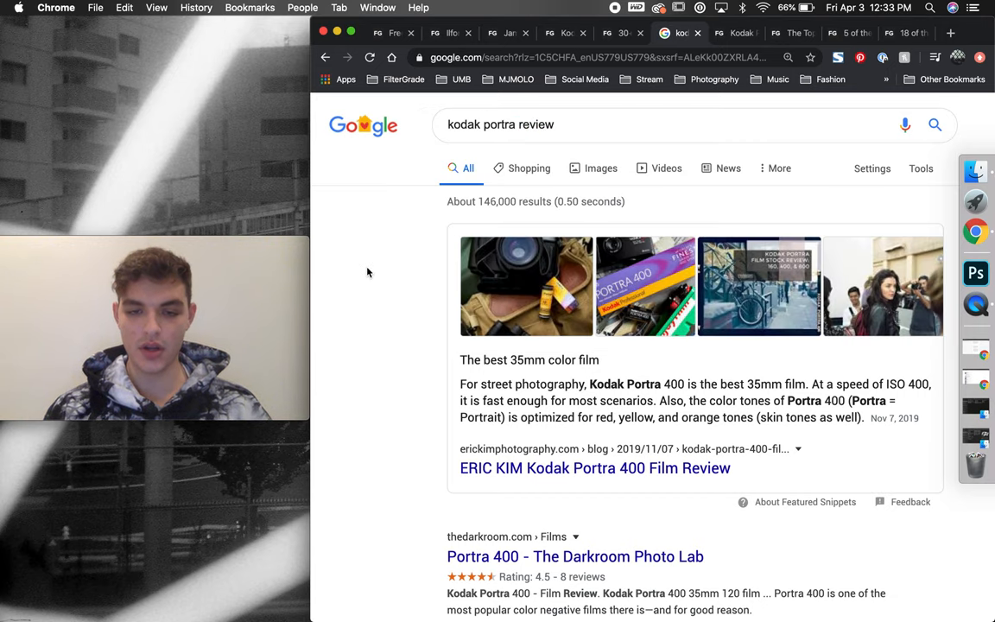
pyautogui.scroll(-3)
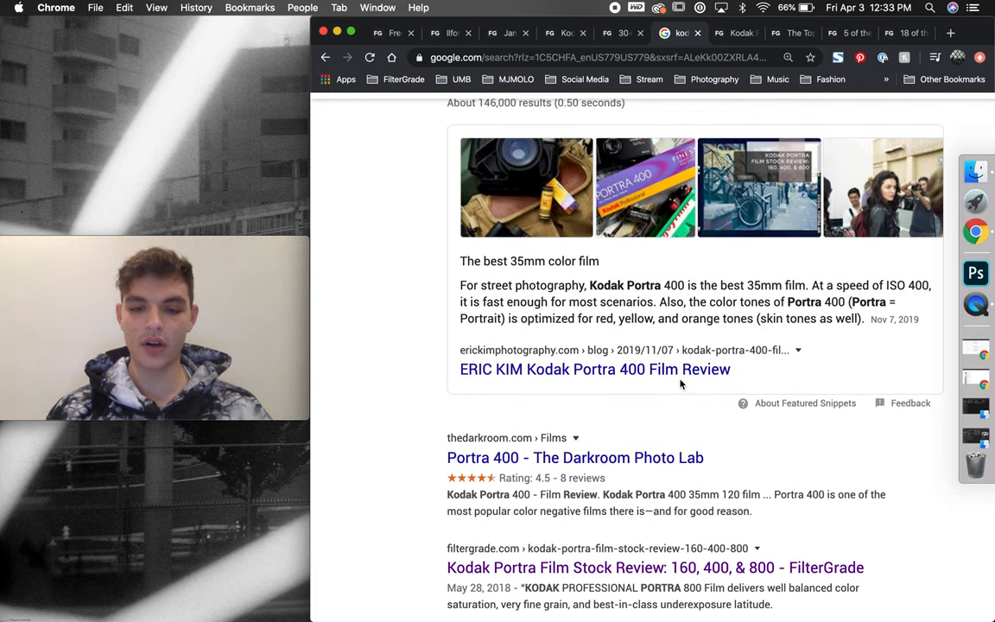
pyautogui.scroll(-3)
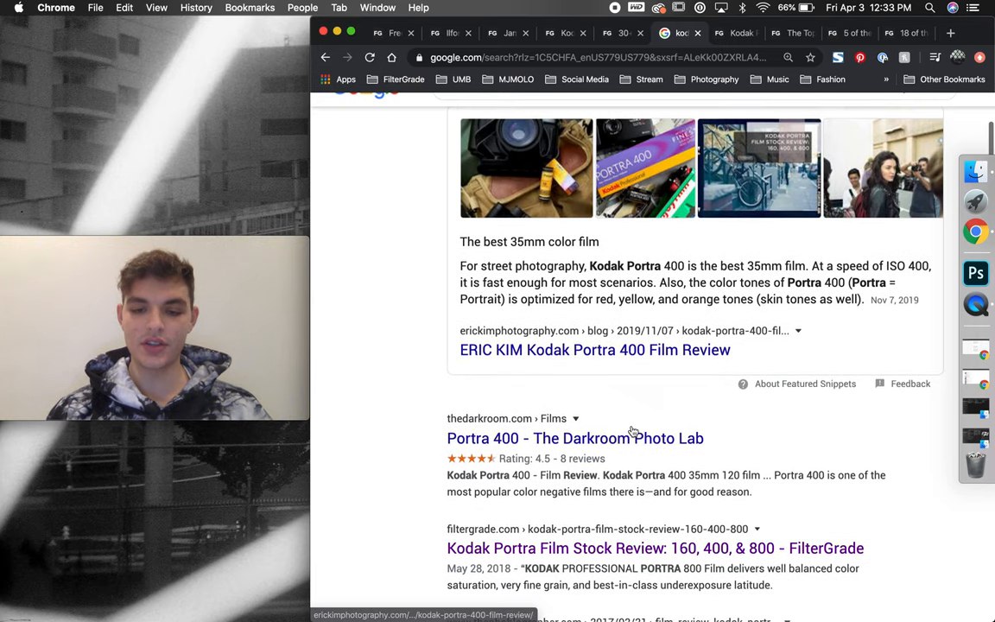
pyautogui.scroll(-3)
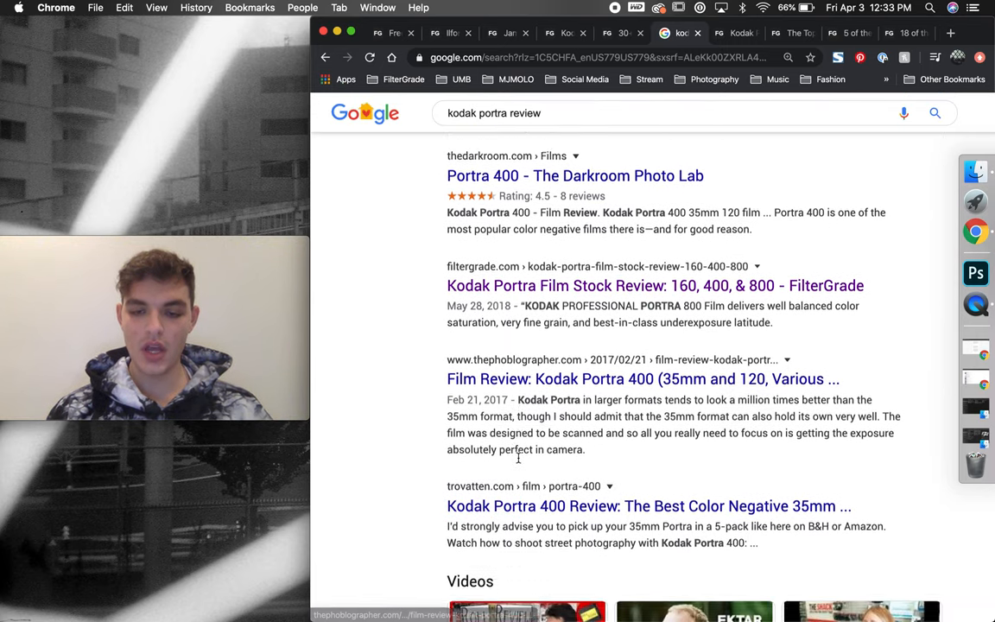
pyautogui.scroll(-3)
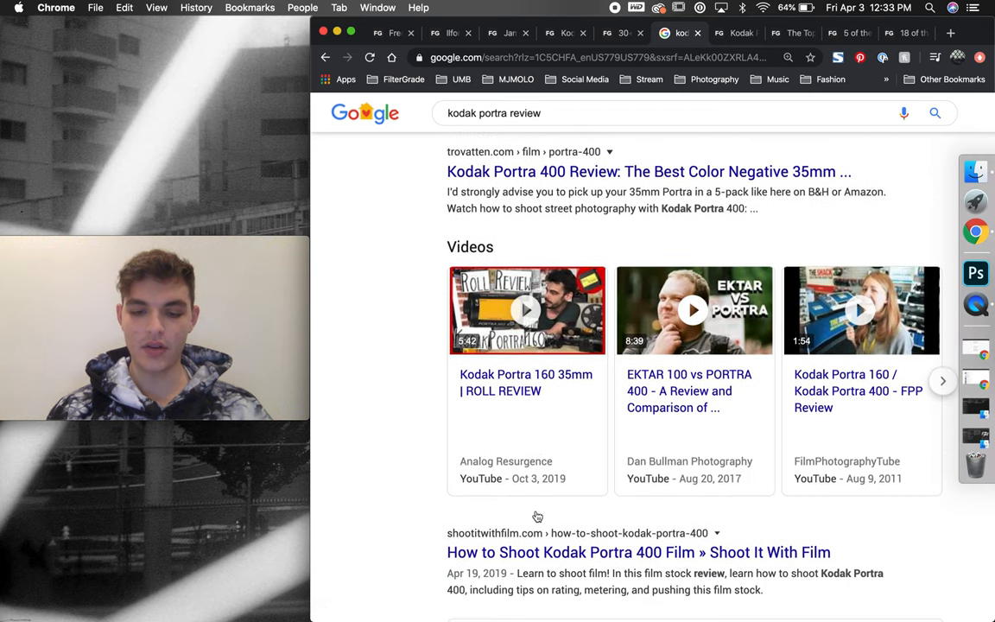
pyautogui.scroll(-3)
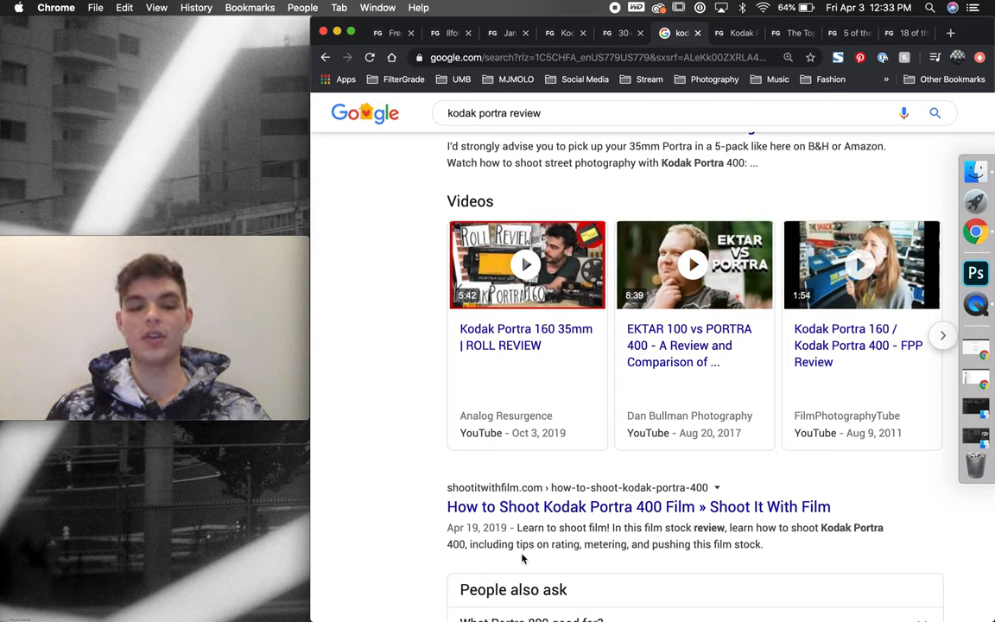
pyautogui.scroll(-3)
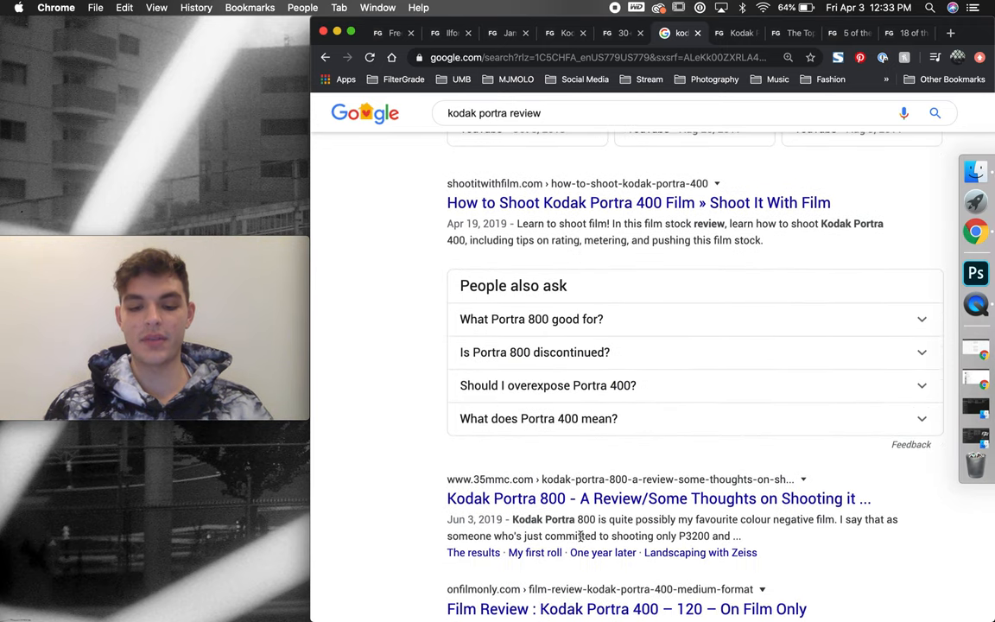
pyautogui.scroll(-3)
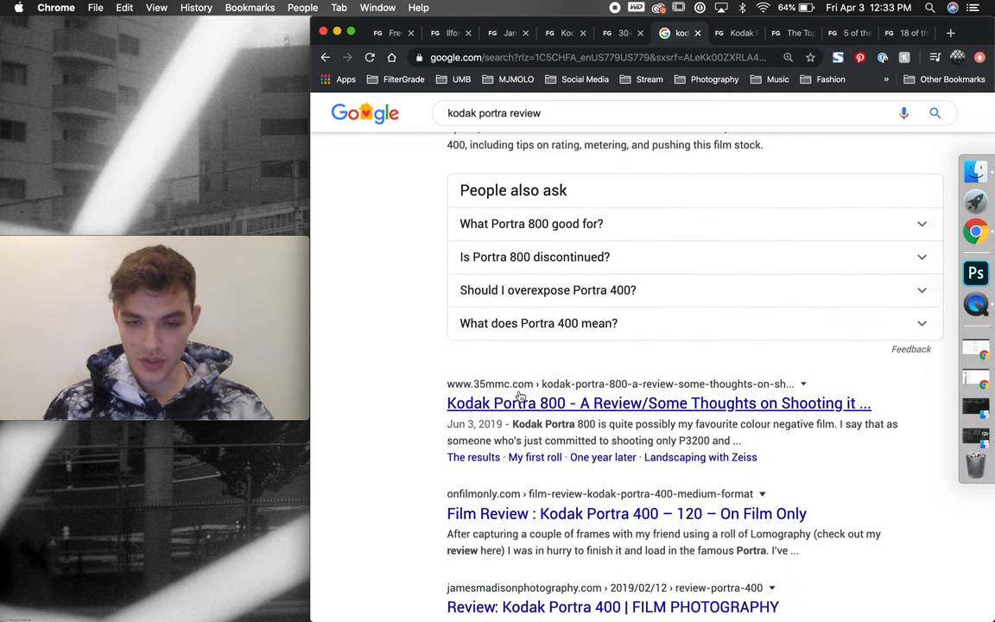
pyautogui.scroll(-3)
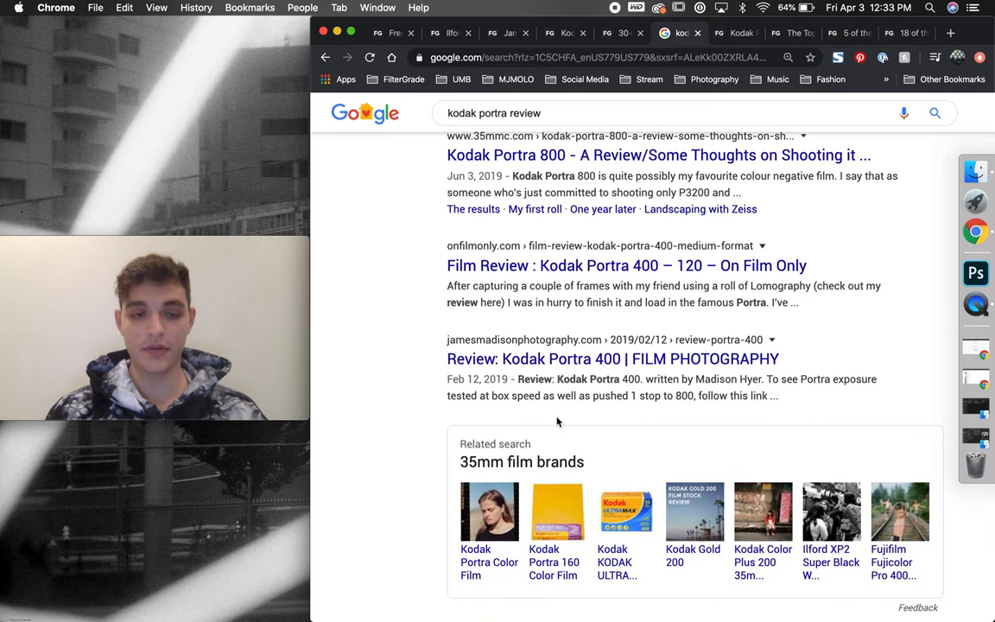
pyautogui.scroll(-3)
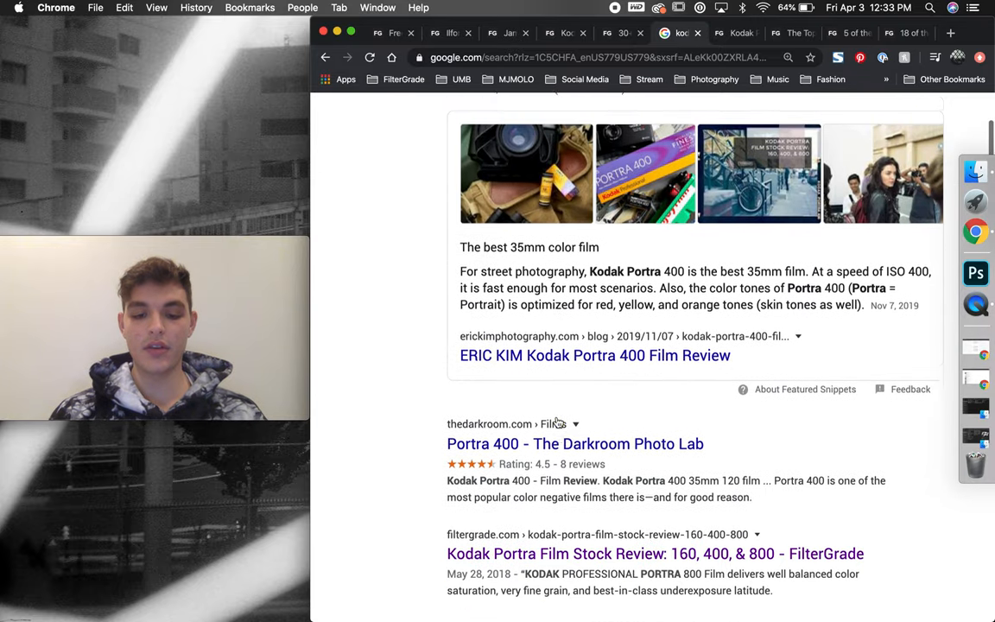
pyautogui.scroll(-3)
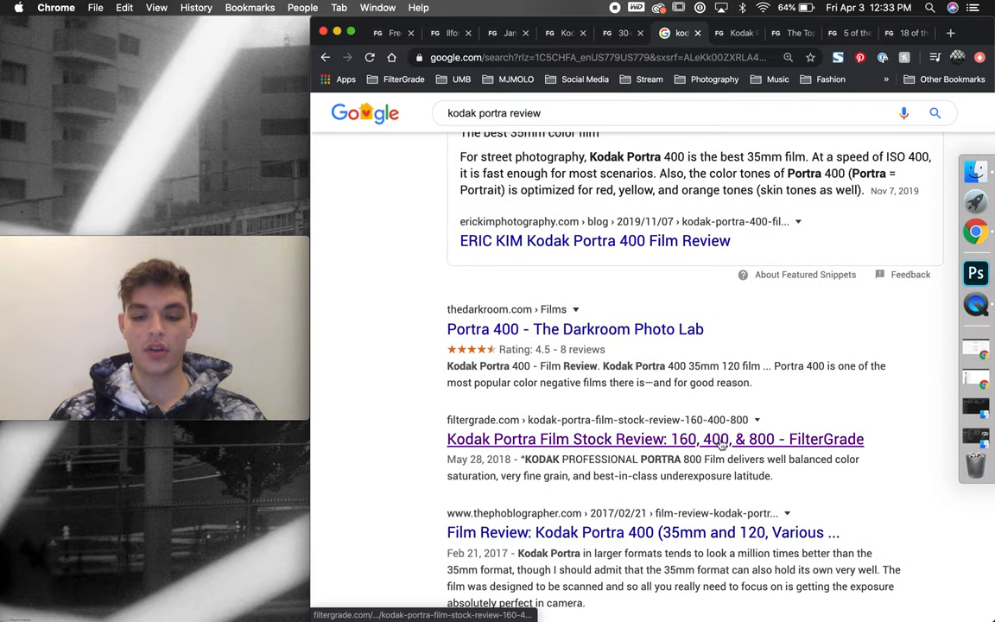
# - Scroll through the Kodak Portra review's sample photos
pyautogui.scroll(-3)
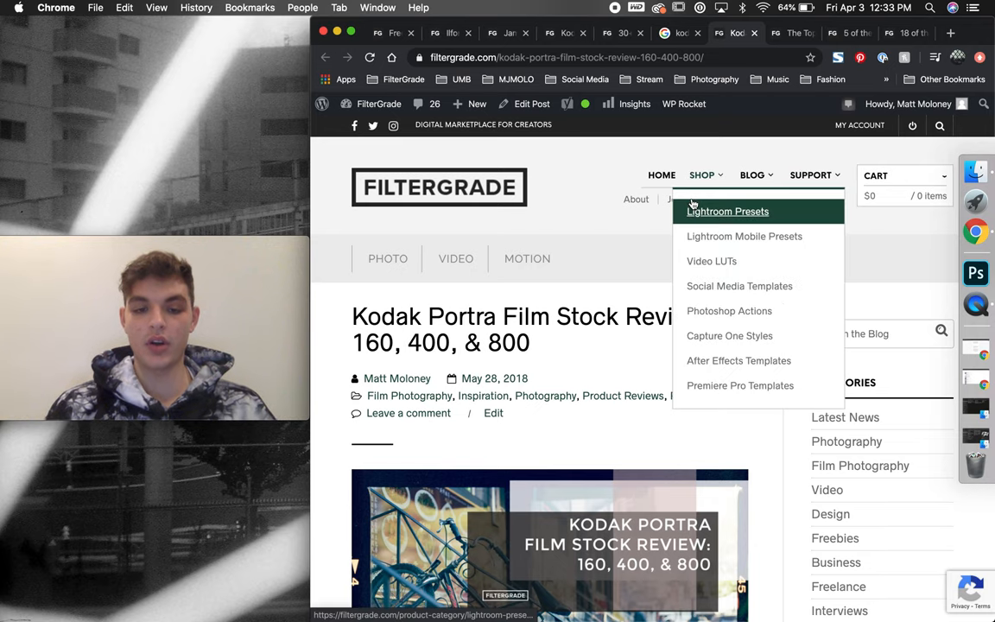
pyautogui.scroll(-3)
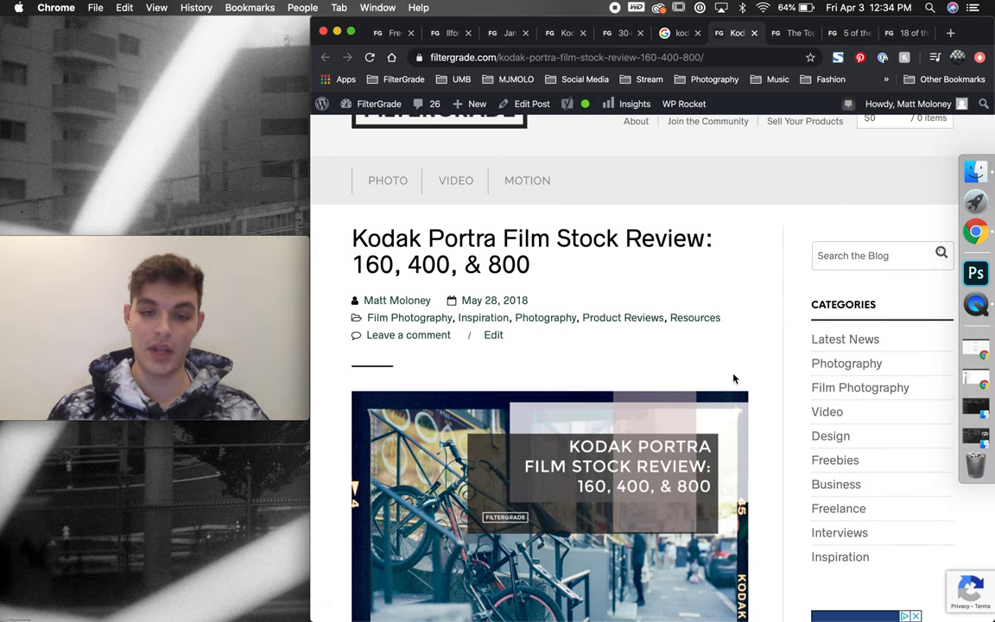
pyautogui.scroll(-3)
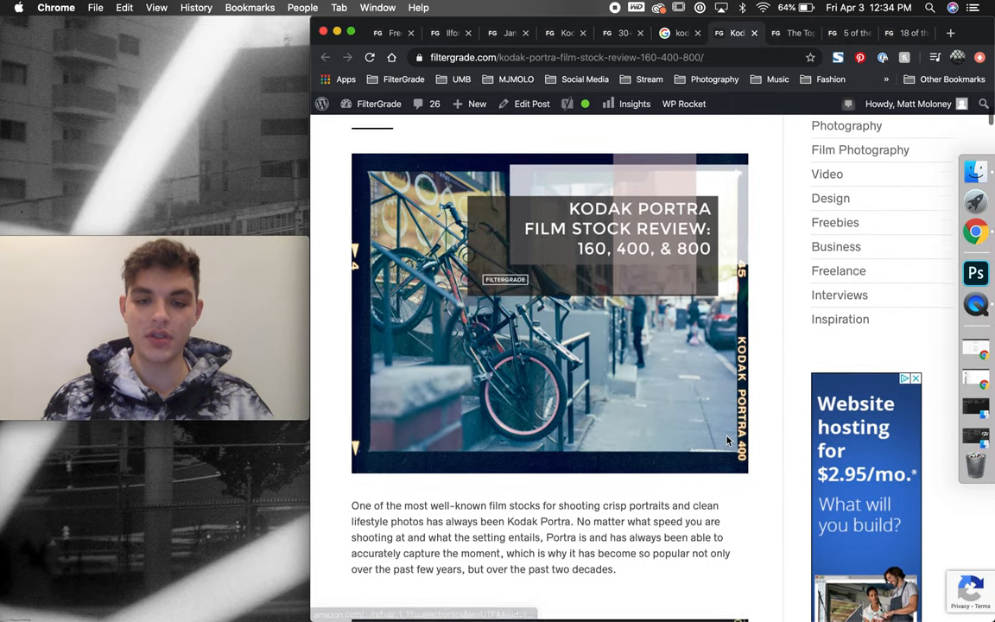
pyautogui.scroll(-3)
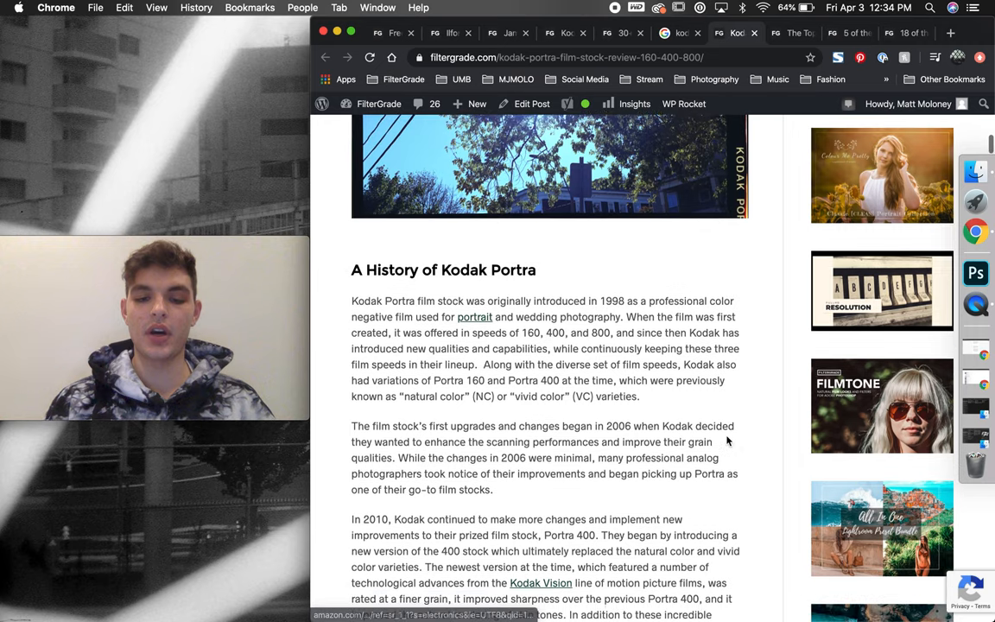
pyautogui.scroll(-3)
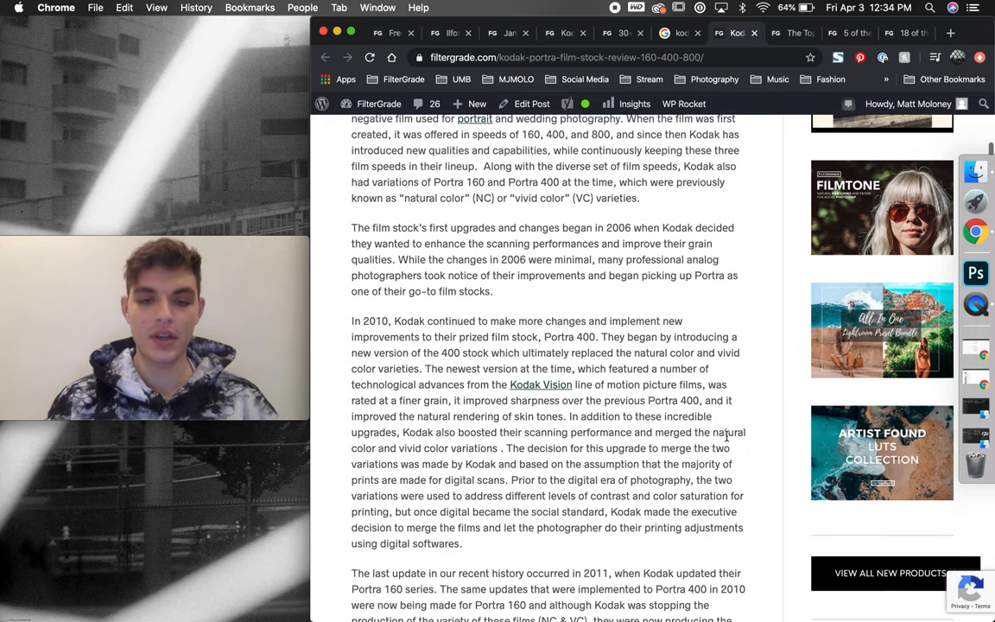
pyautogui.scroll(-3)
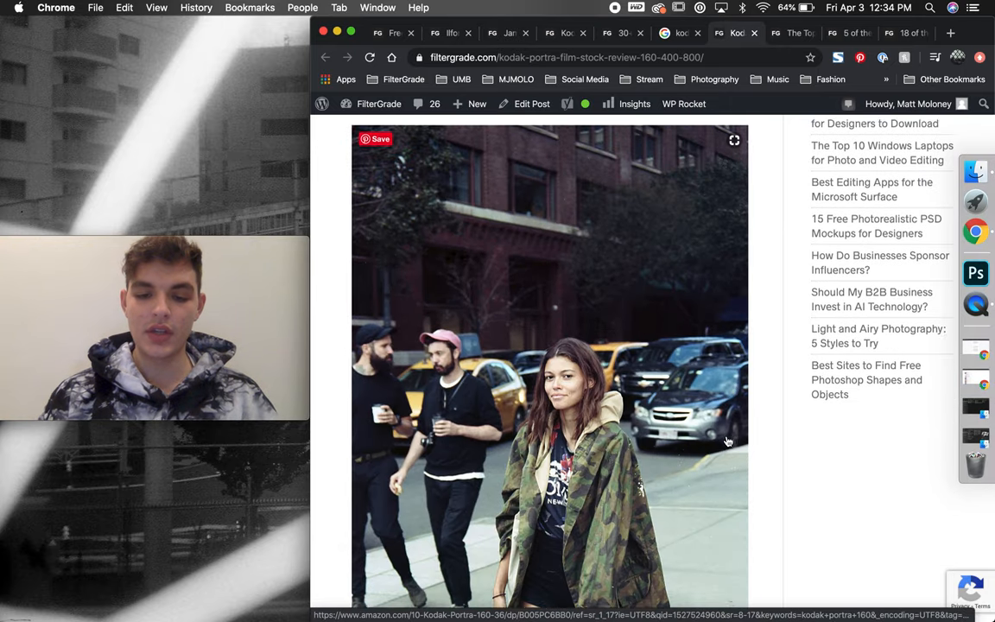
pyautogui.scroll(-3)
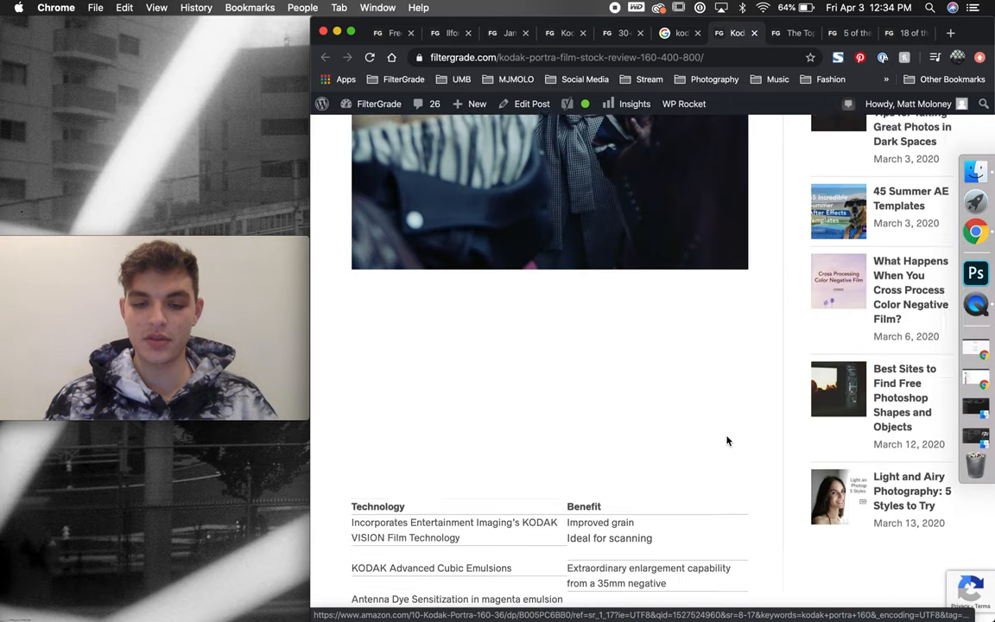
pyautogui.scroll(-3)
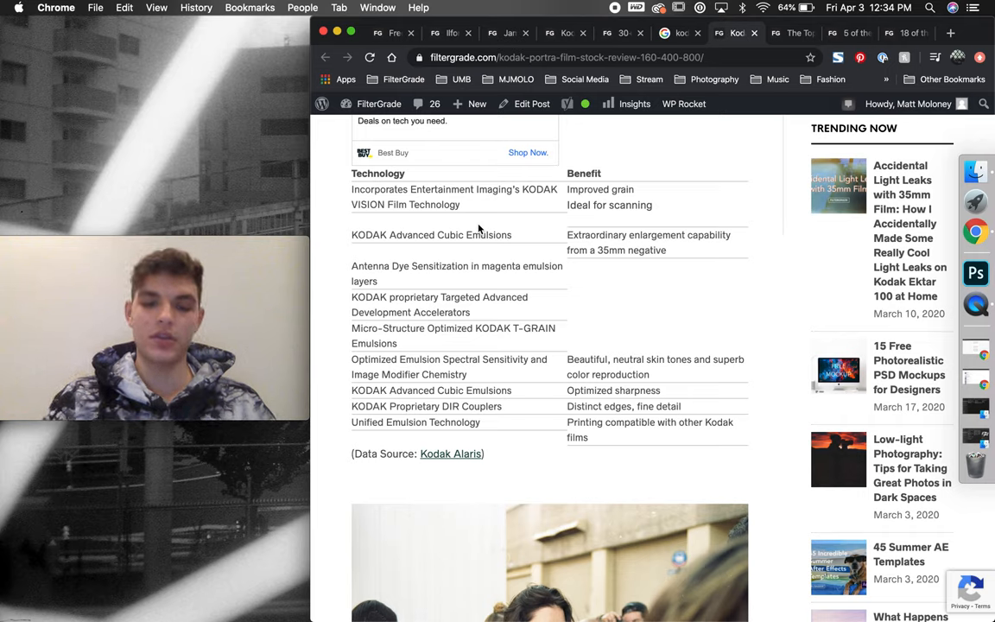
pyautogui.moveTo(581, 285)
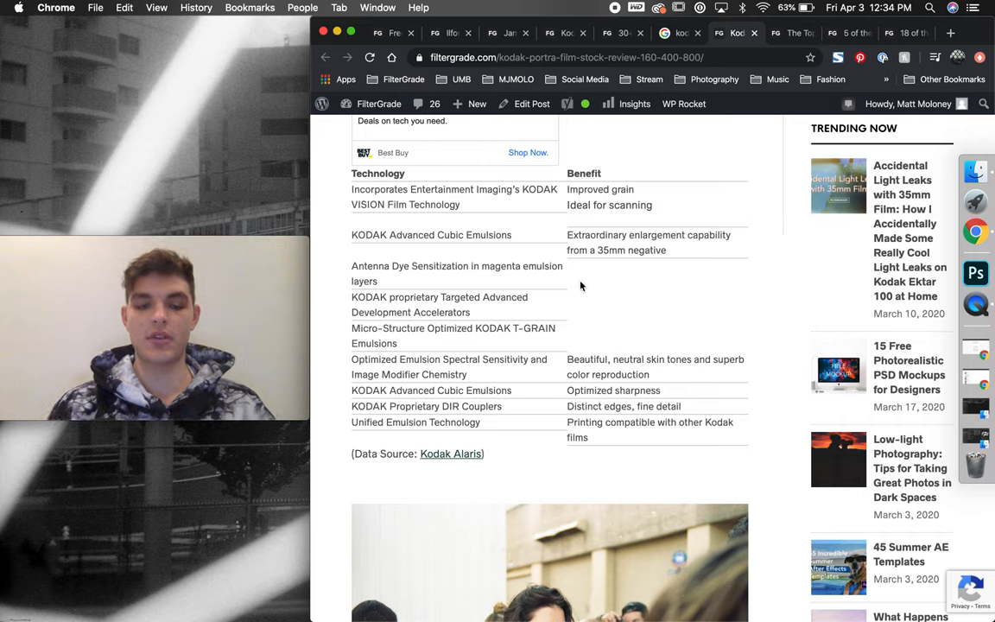
pyautogui.scroll(-3)
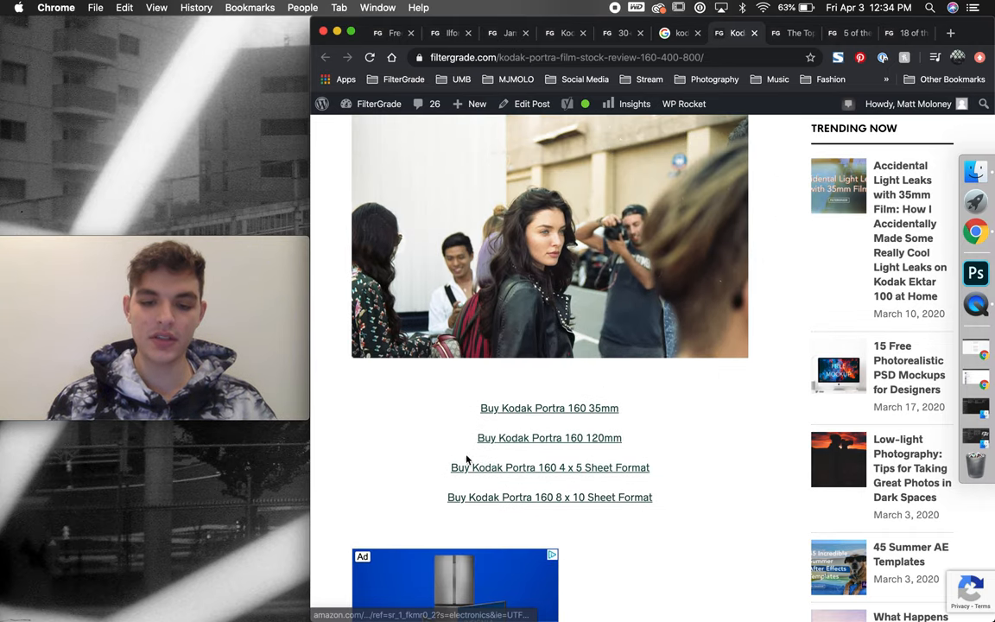
pyautogui.moveTo(526, 377)
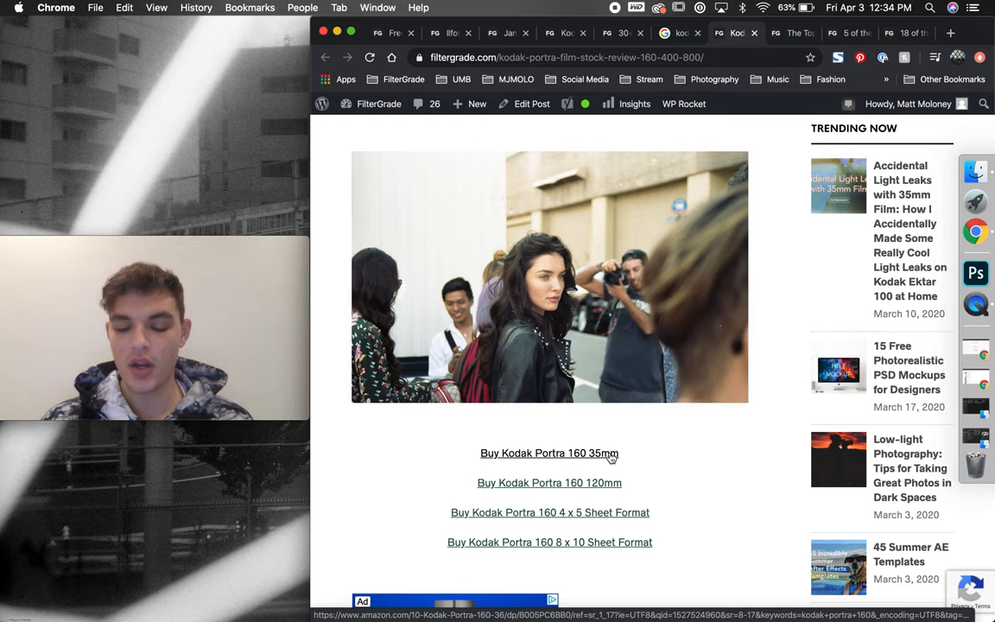
# - Continue down the Portra review to its Amazon buy links and technology table
pyautogui.scroll(-3)
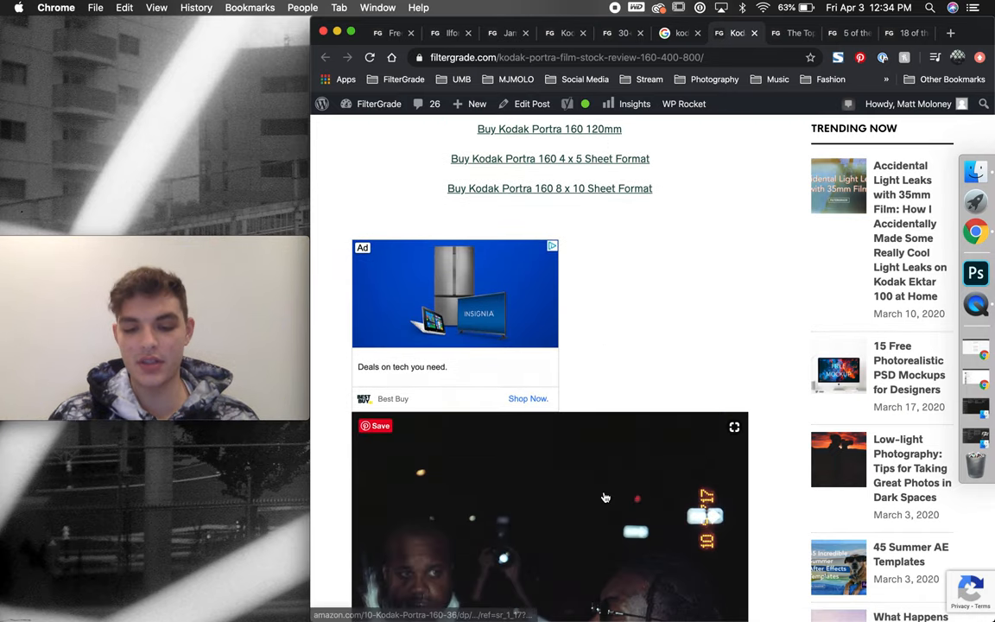
pyautogui.scroll(-3)
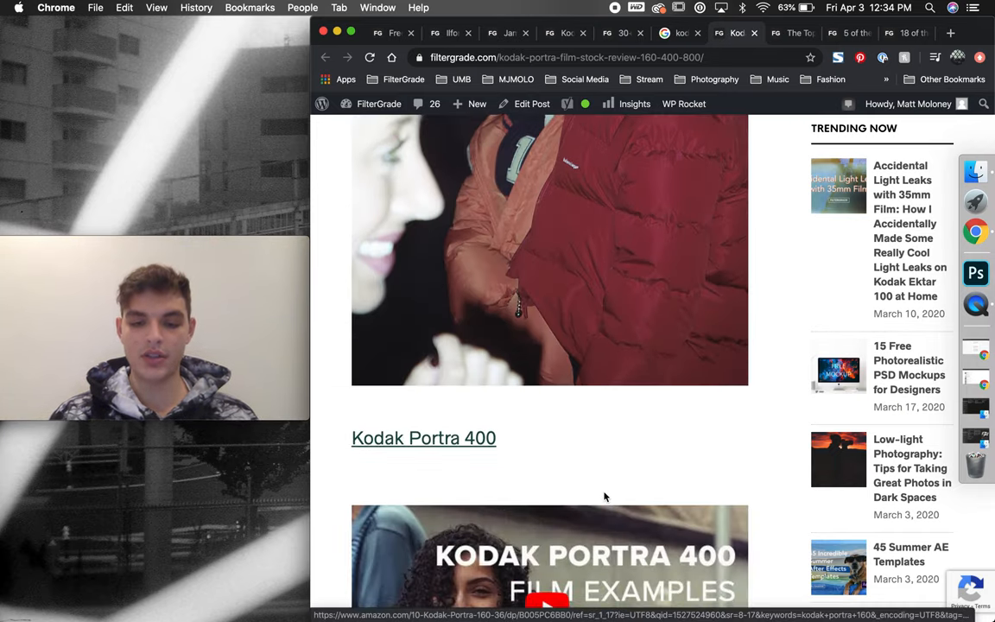
pyautogui.scroll(-3)
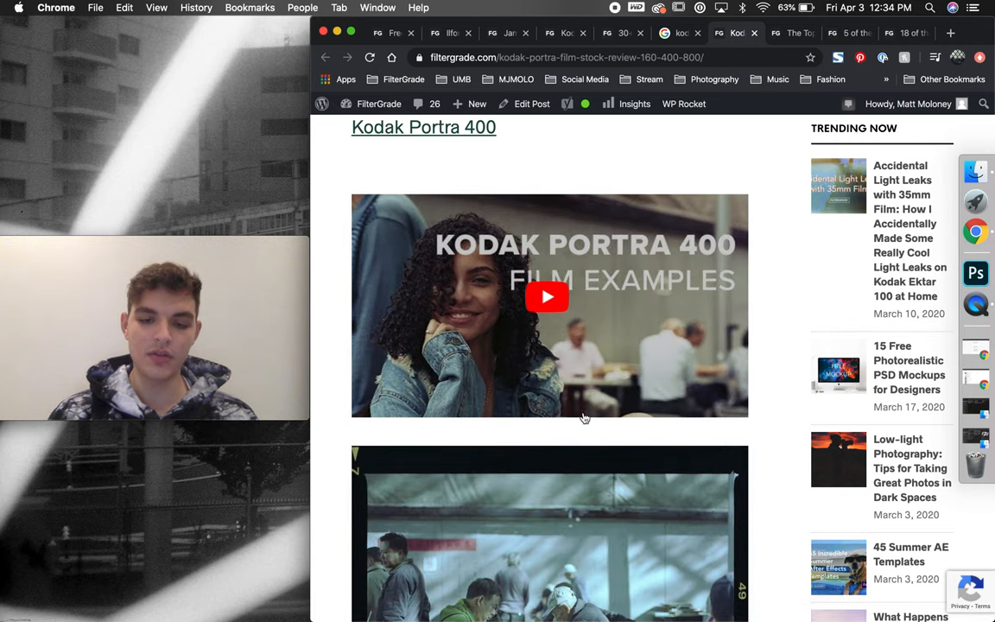
pyautogui.scroll(-3)
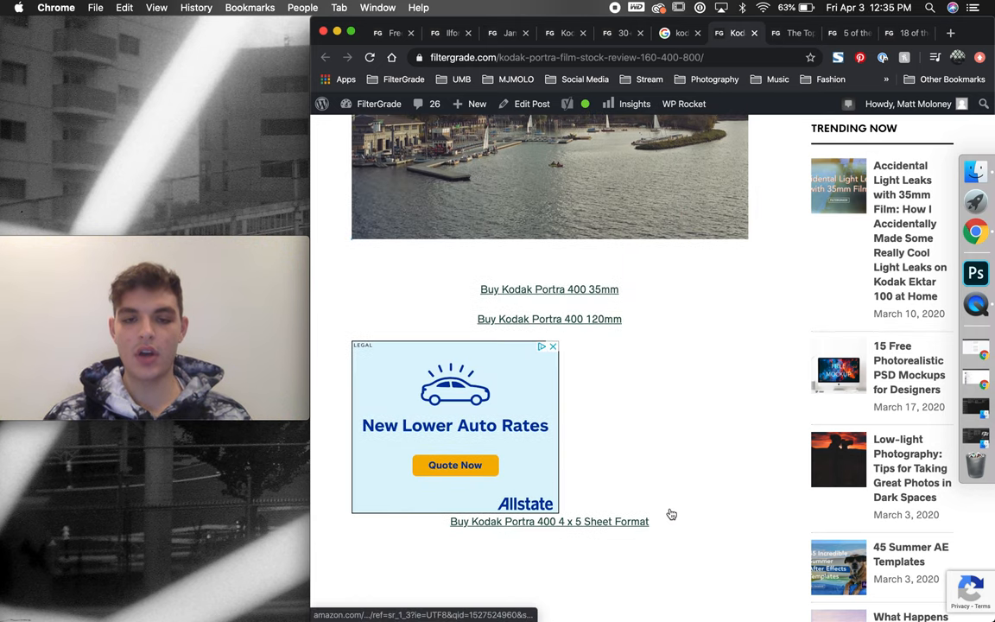
pyautogui.moveTo(671, 510)
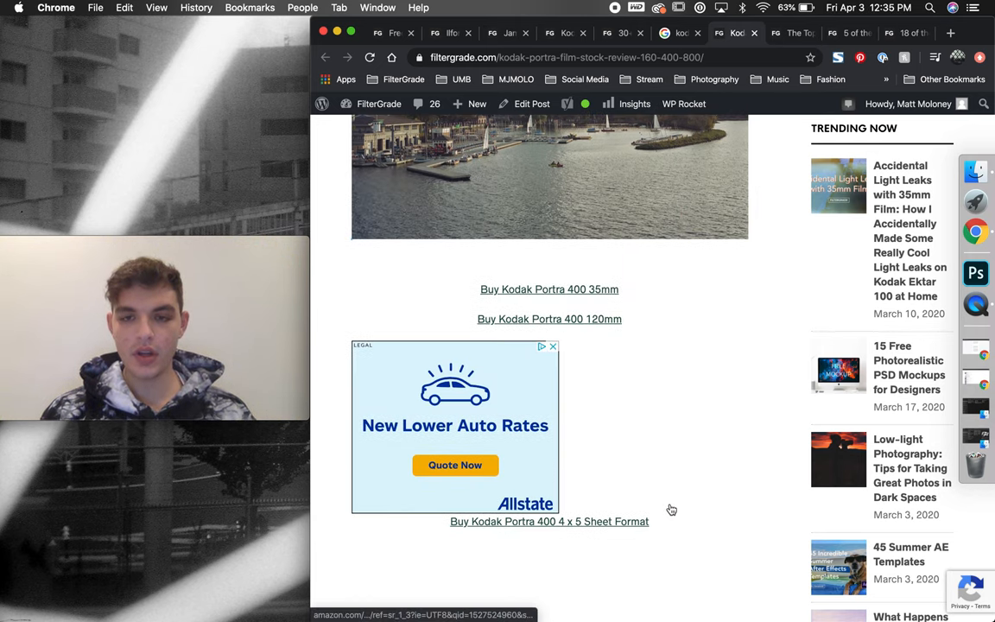
pyautogui.scroll(-3)
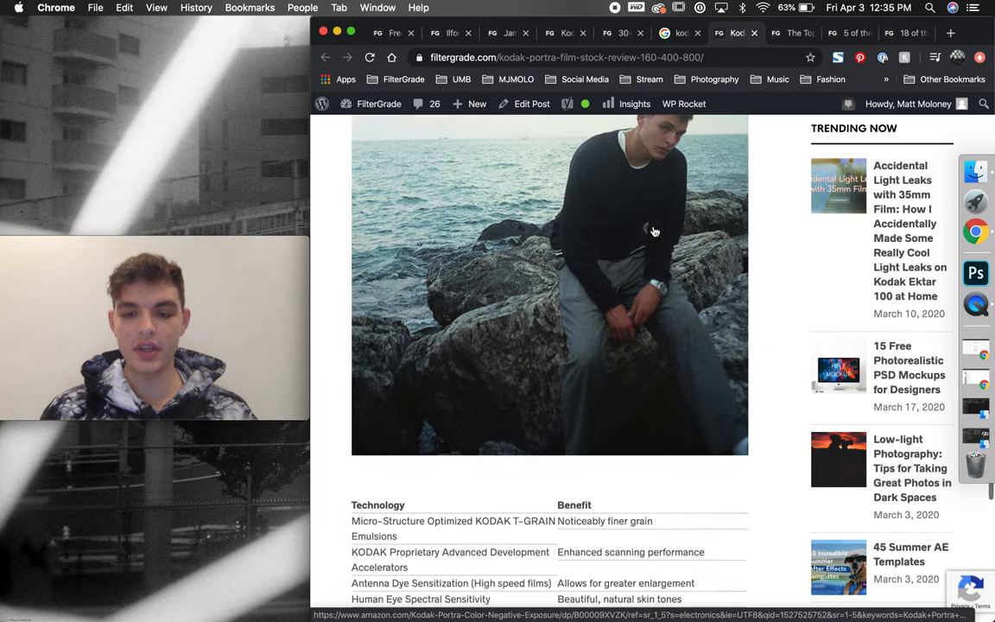
pyautogui.scroll(-3)
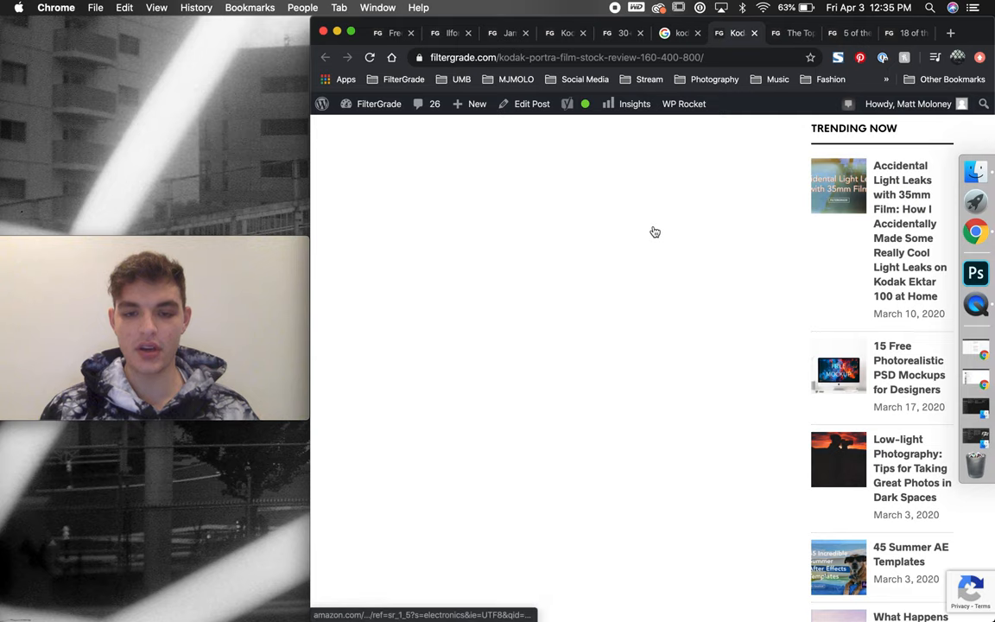
pyautogui.scroll(-3)
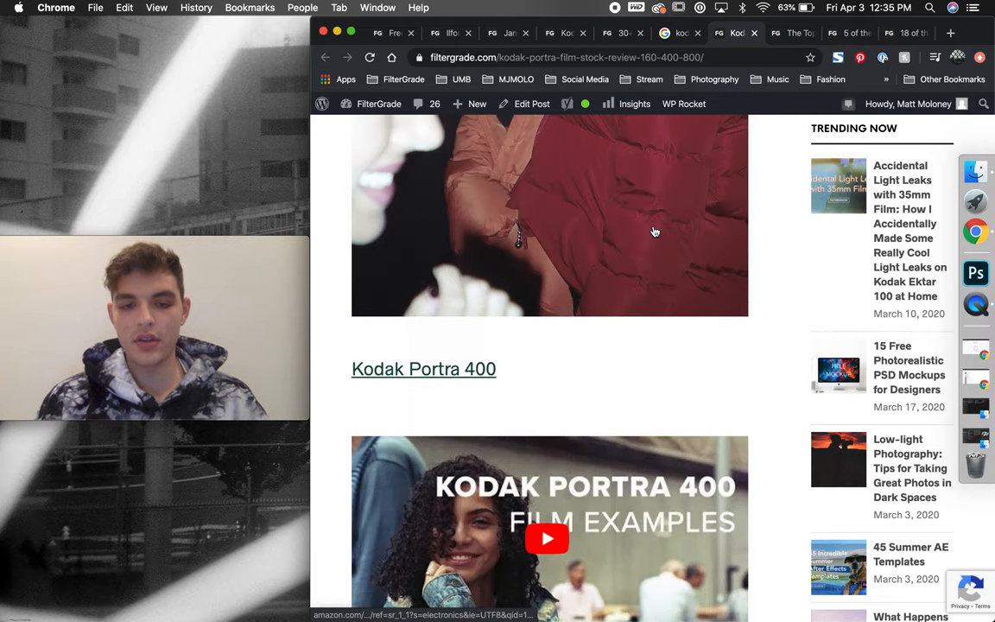
pyautogui.scroll(-3)
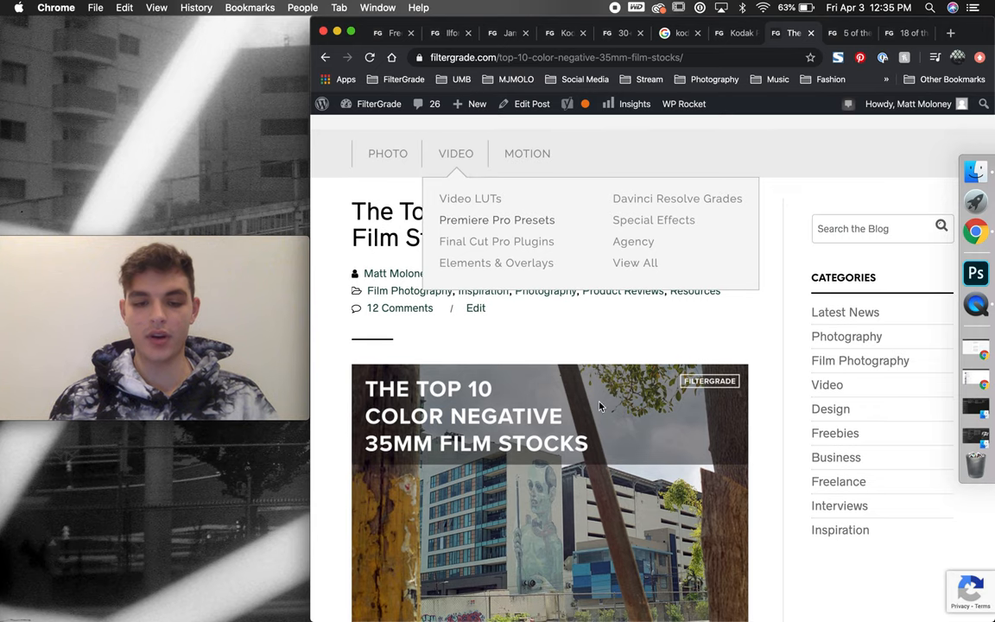
pyautogui.moveTo(491, 450)
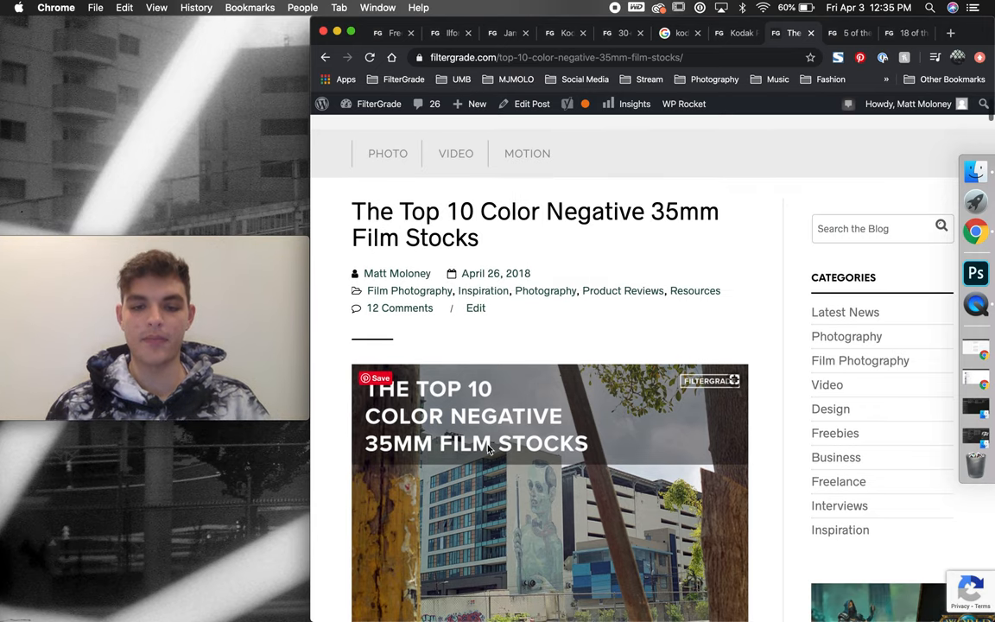
# - Scroll the Top 10 Color Negative 35mm Film Stocks article slightly
pyautogui.scroll(-3)
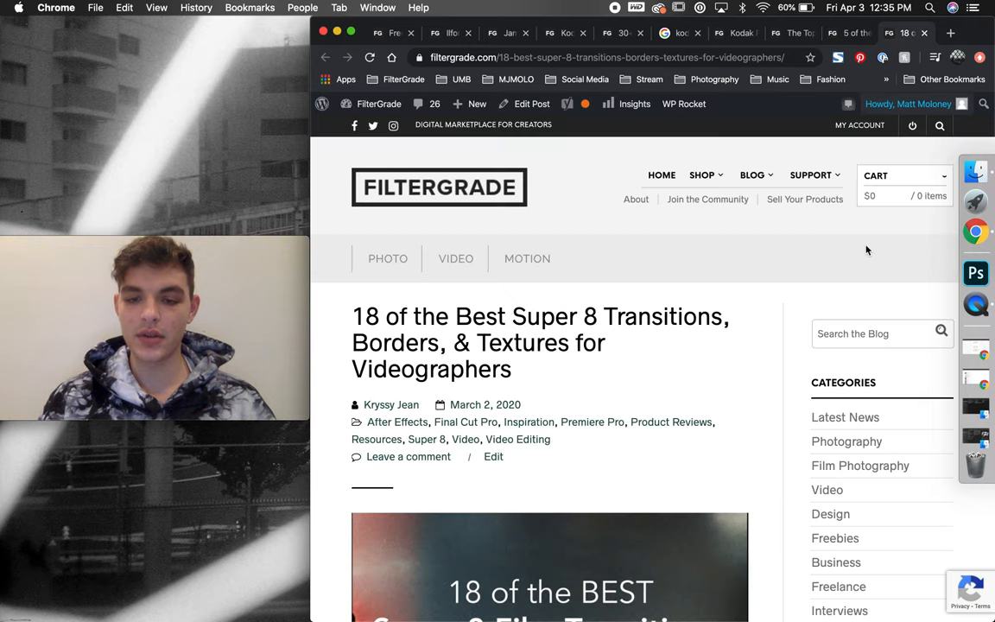
# - Scroll through the six Super 8 packs, then back to the Super 8 Film Transitions Pack link
pyautogui.scroll(-3)
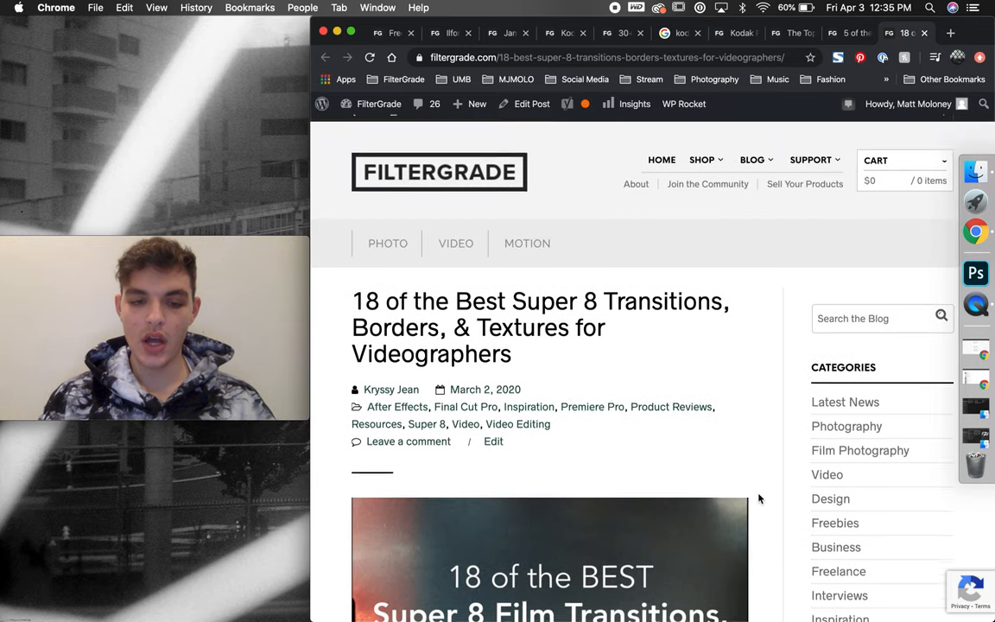
pyautogui.scroll(-3)
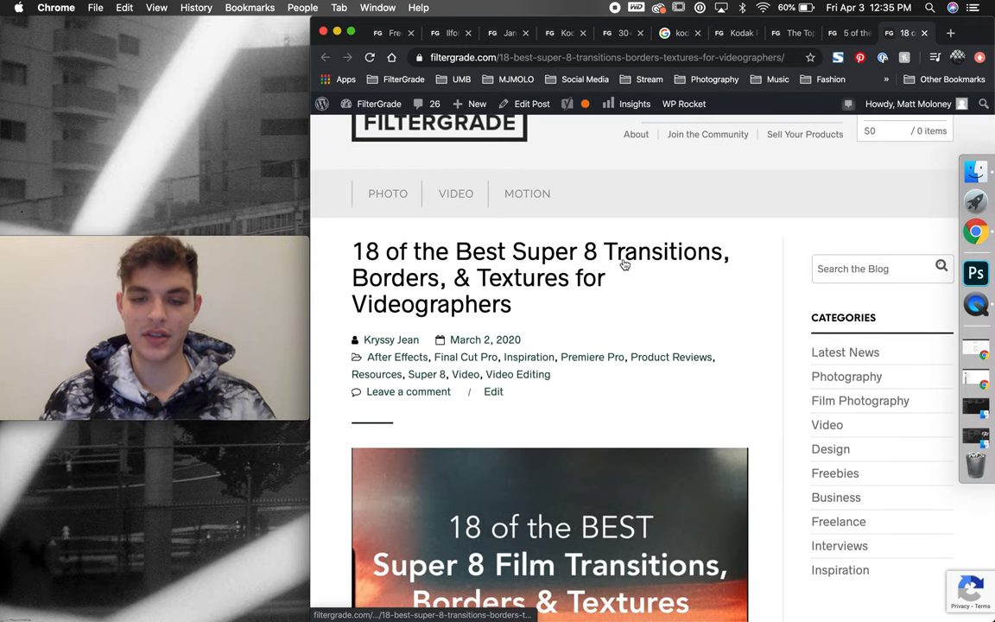
pyautogui.moveTo(534, 312)
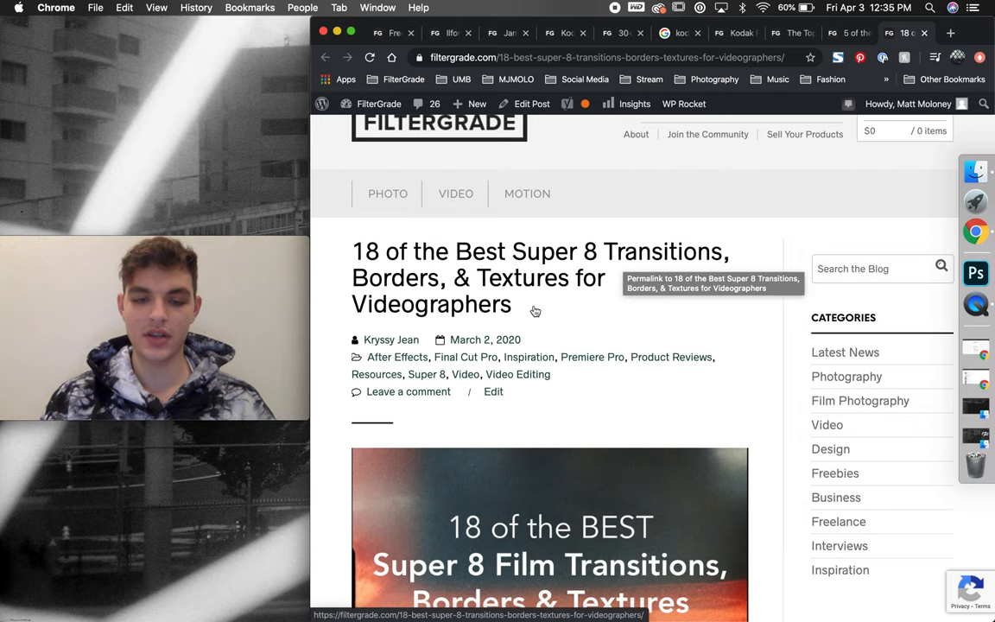
pyautogui.scroll(-3)
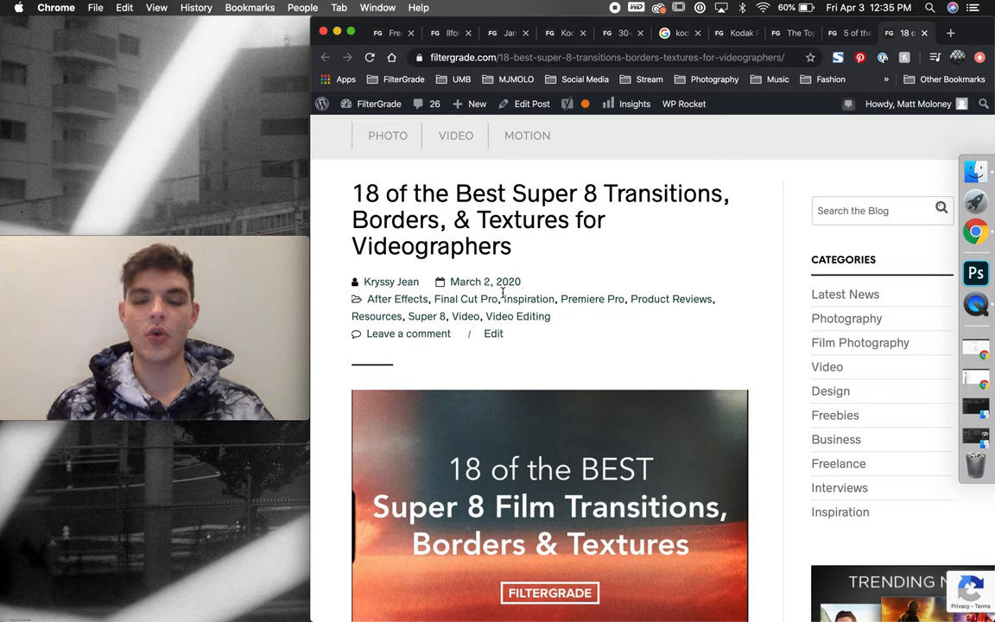
pyautogui.scroll(-3)
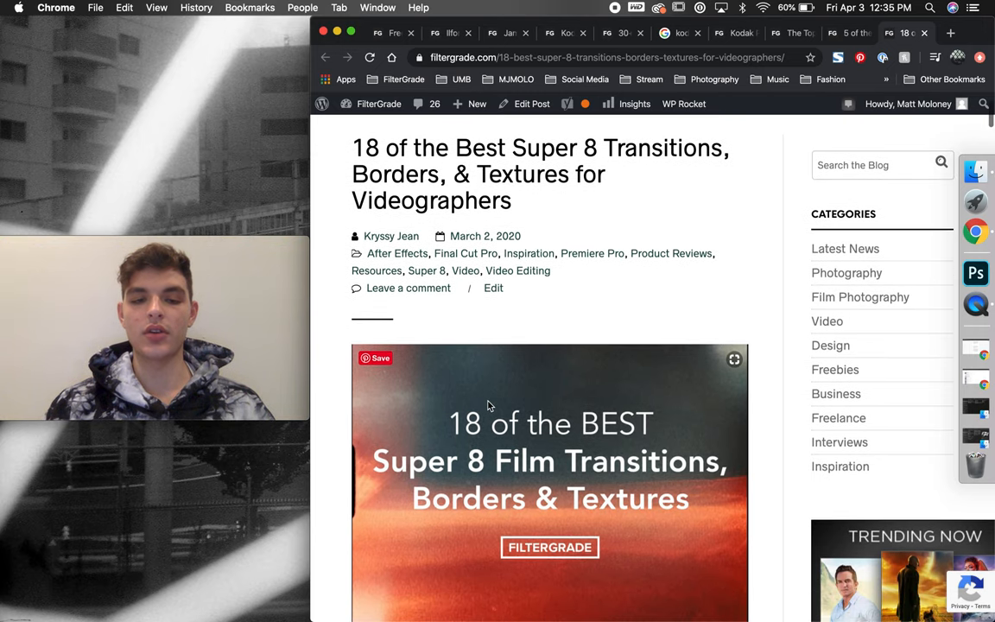
pyautogui.scroll(-3)
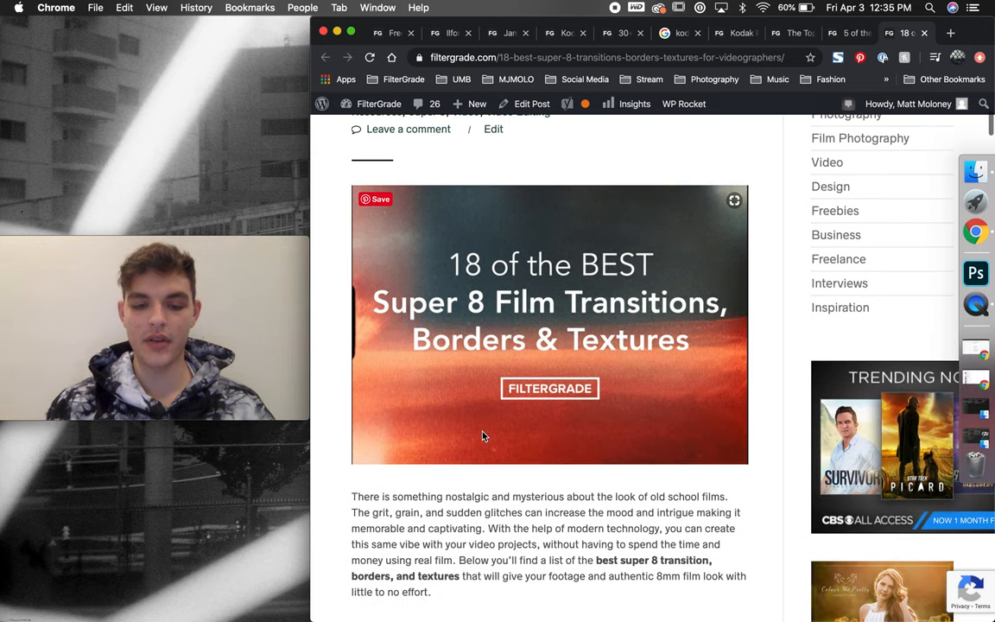
pyautogui.scroll(-3)
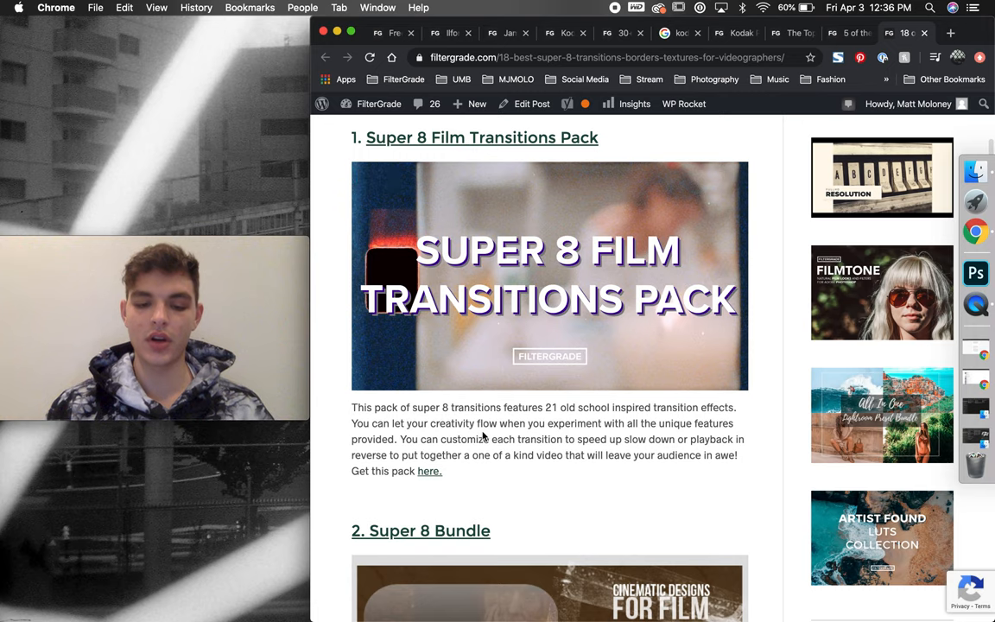
pyautogui.scroll(-3)
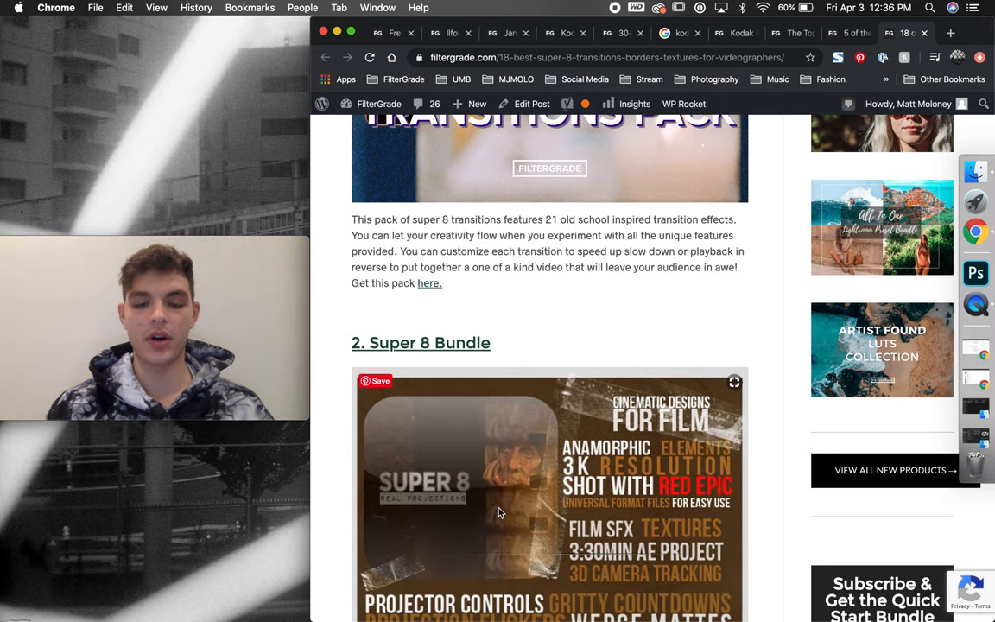
pyautogui.scroll(-3)
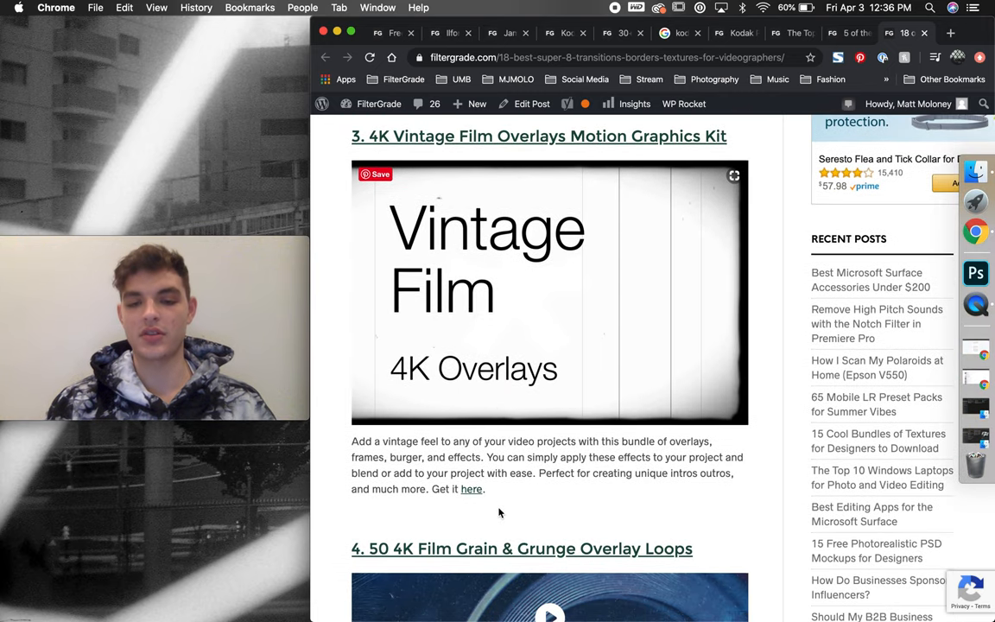
pyautogui.scroll(-3)
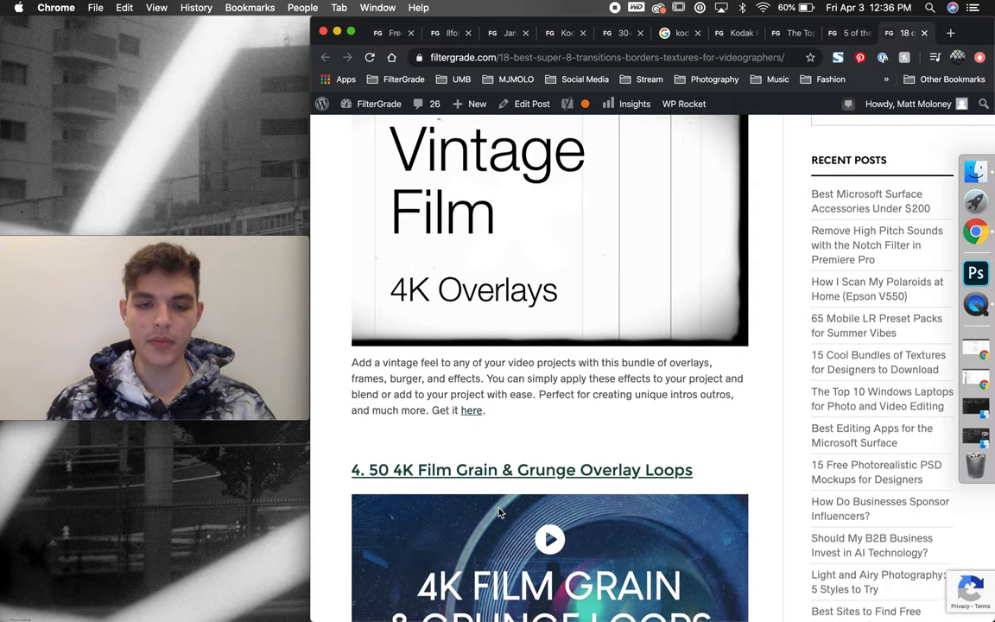
pyautogui.scroll(-3)
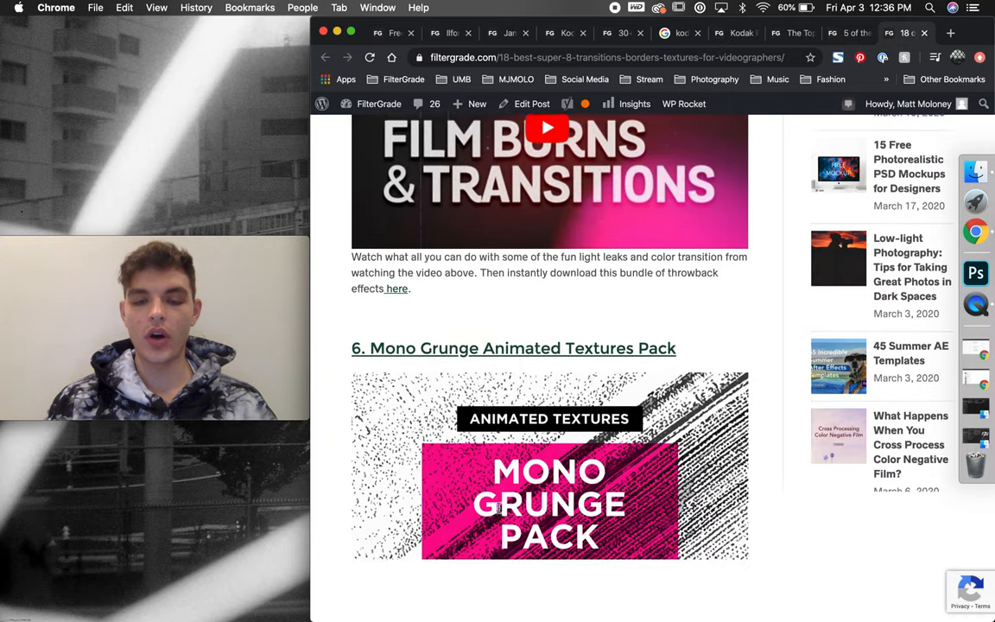
pyautogui.scroll(3)
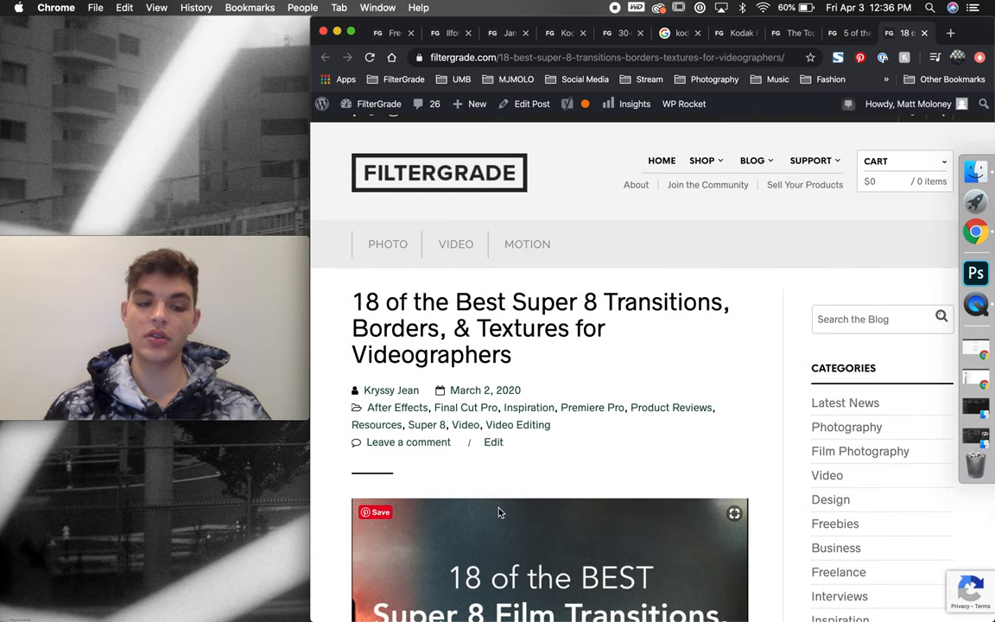
pyautogui.scroll(-3)
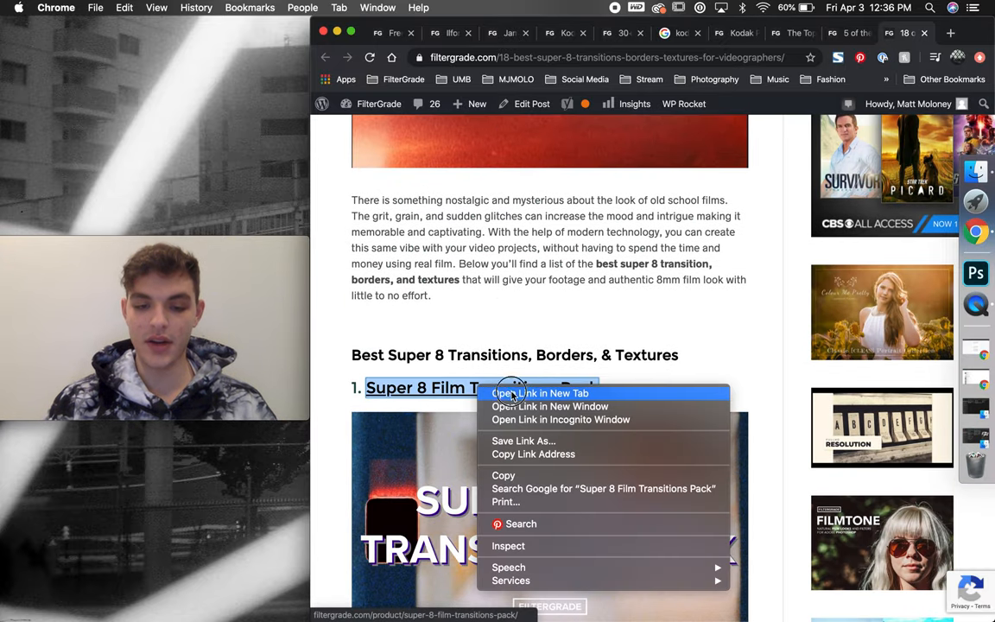
# - Open the Super 8 Film Transitions Pack in a new tab and browse its $19 product details
pyautogui.click(541, 393)
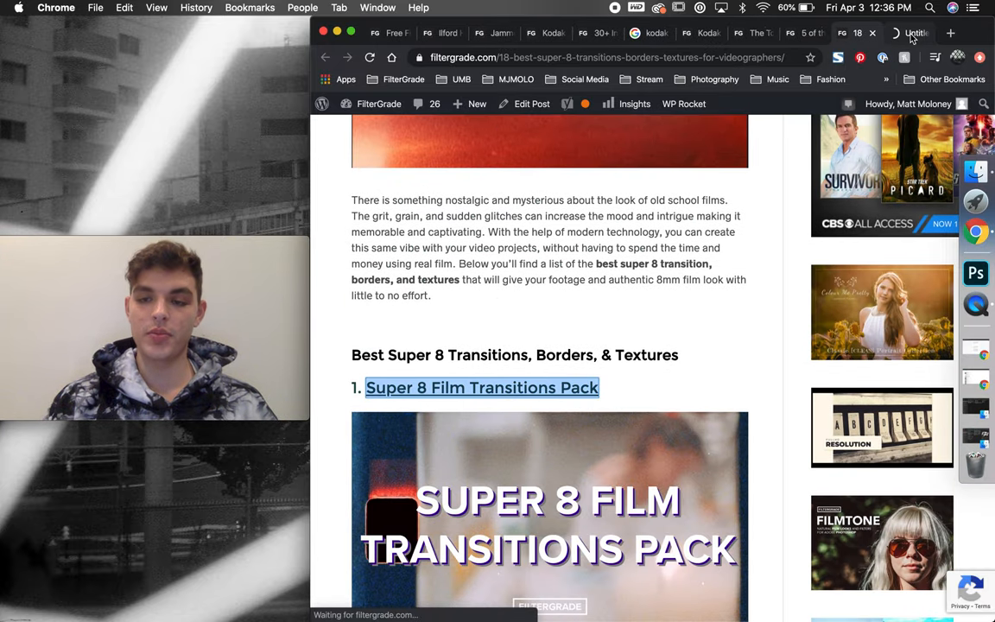
pyautogui.click(481, 387)
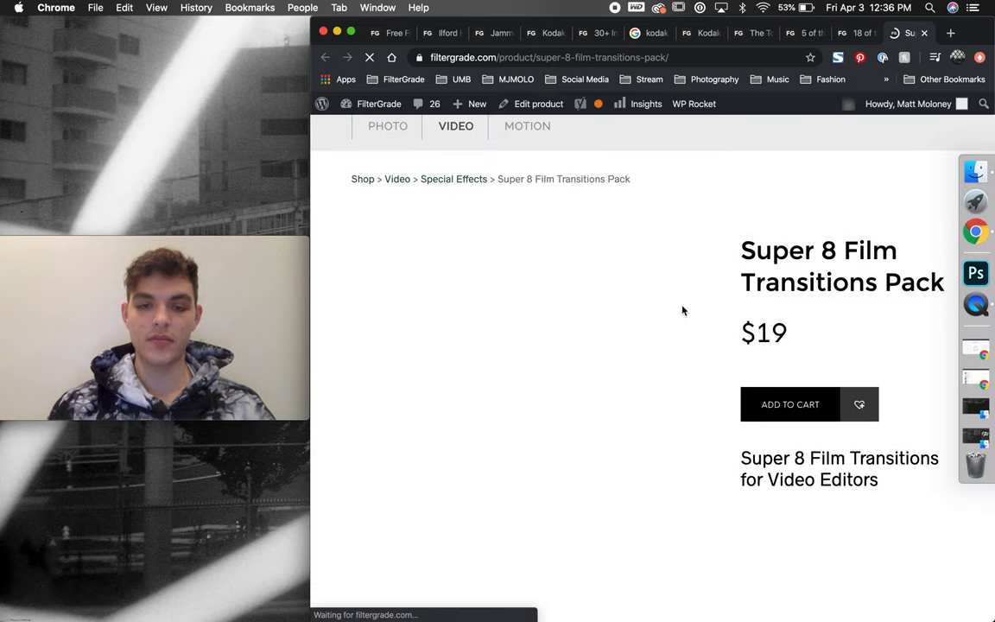
pyautogui.scroll(-3)
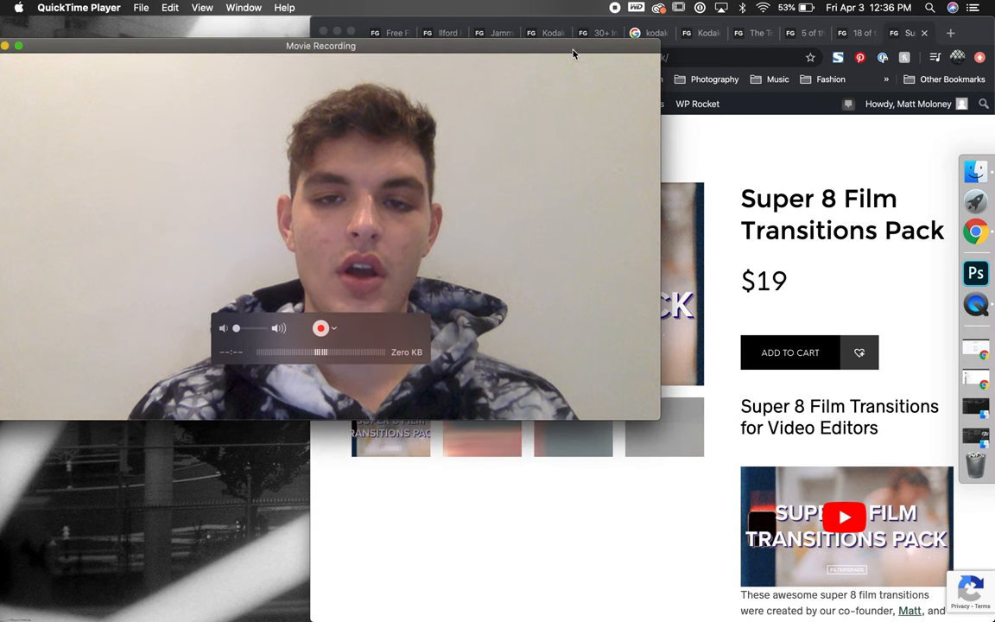
pyautogui.moveTo(321, 46); pyautogui.dragTo(454, 149)
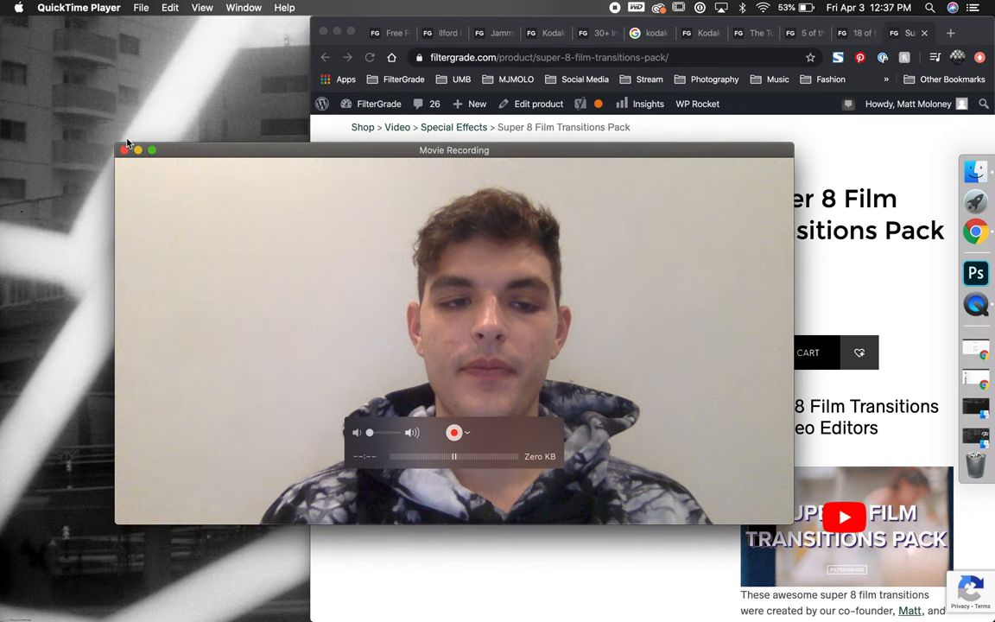